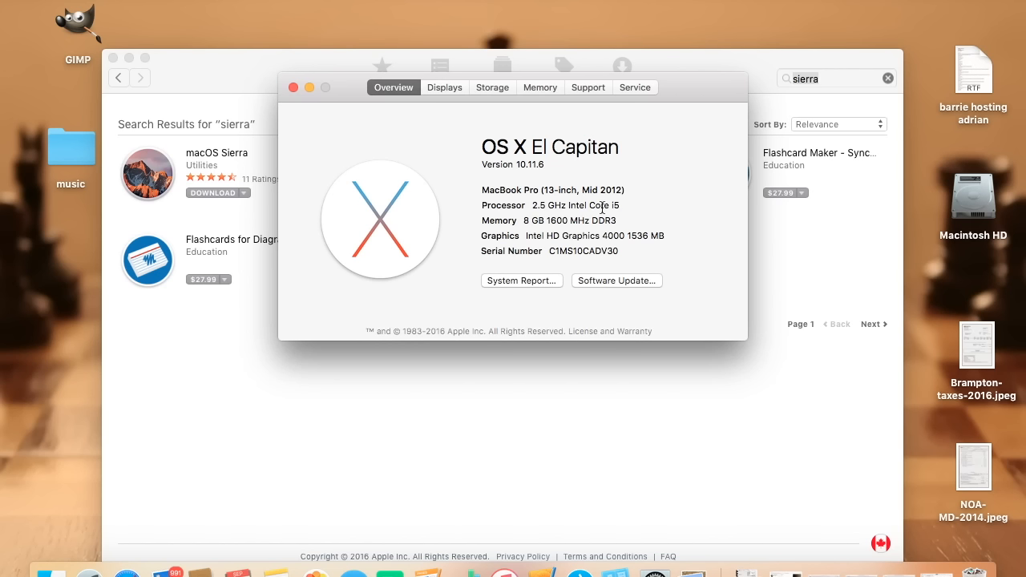
mouse_move(525, 233)
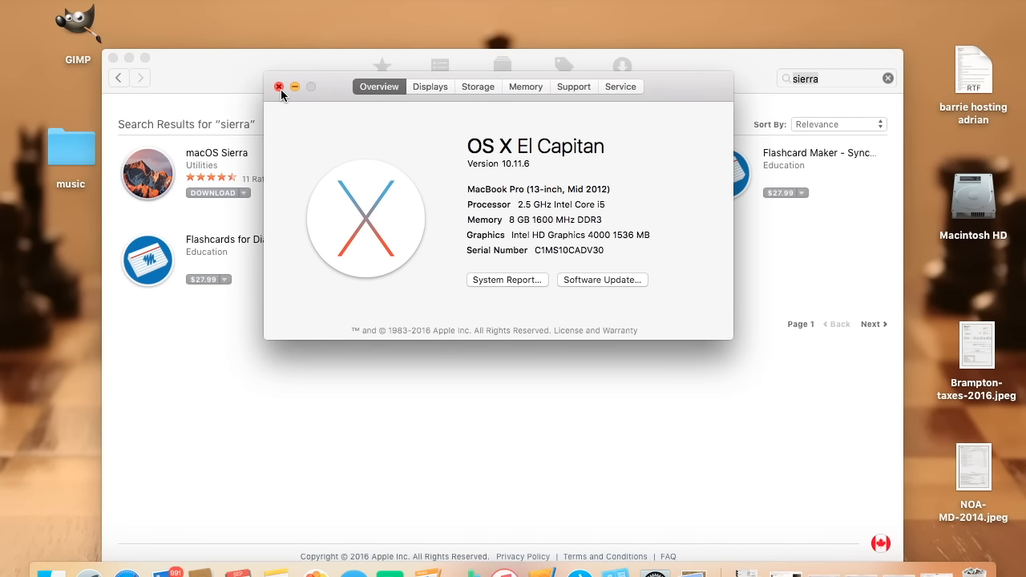
Close the El Capitan About This Mac window and download macOS Sierra from the App Store
click(280, 86)
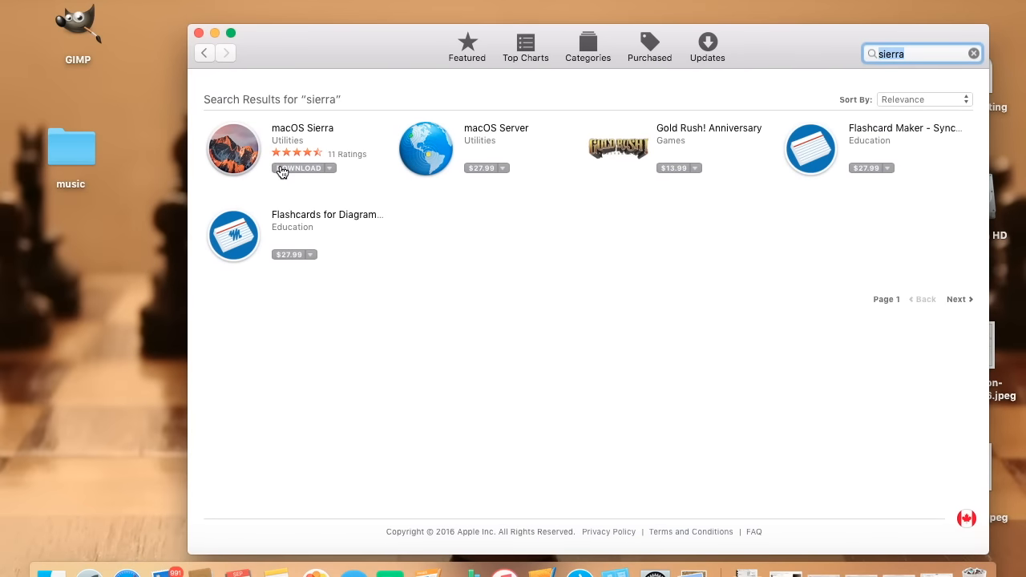
click(298, 168)
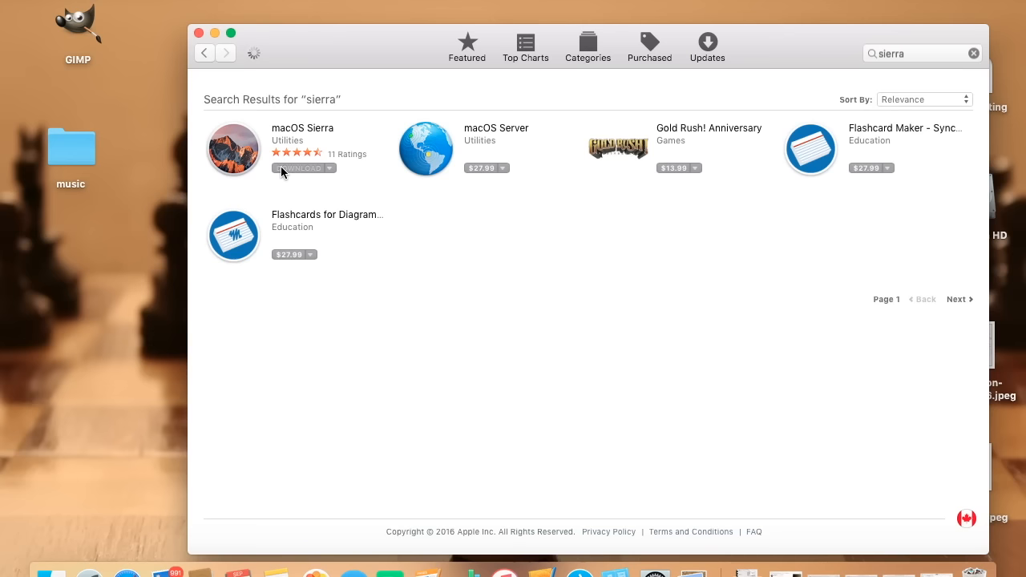
mouse_move(549, 291)
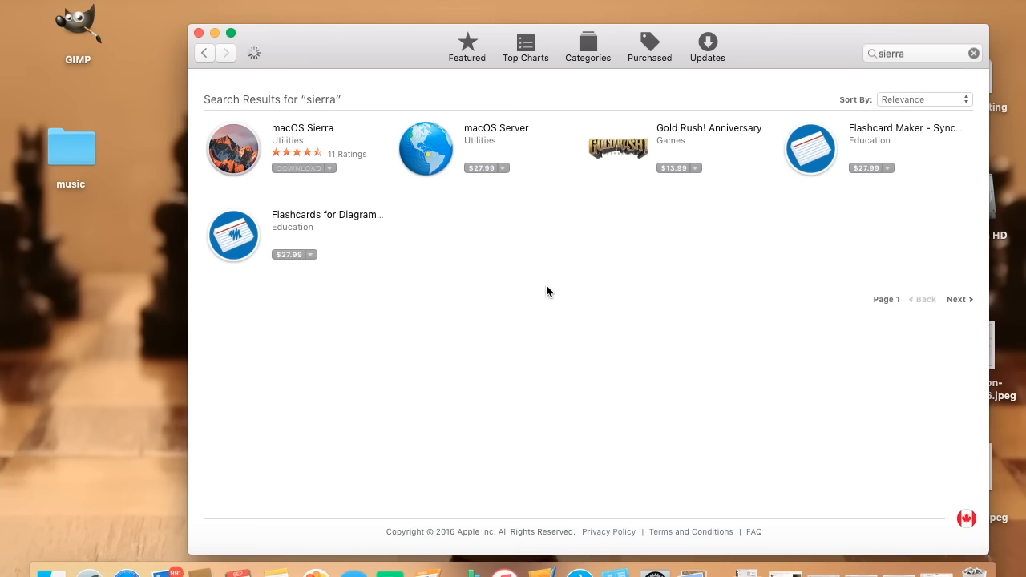
click(303, 168)
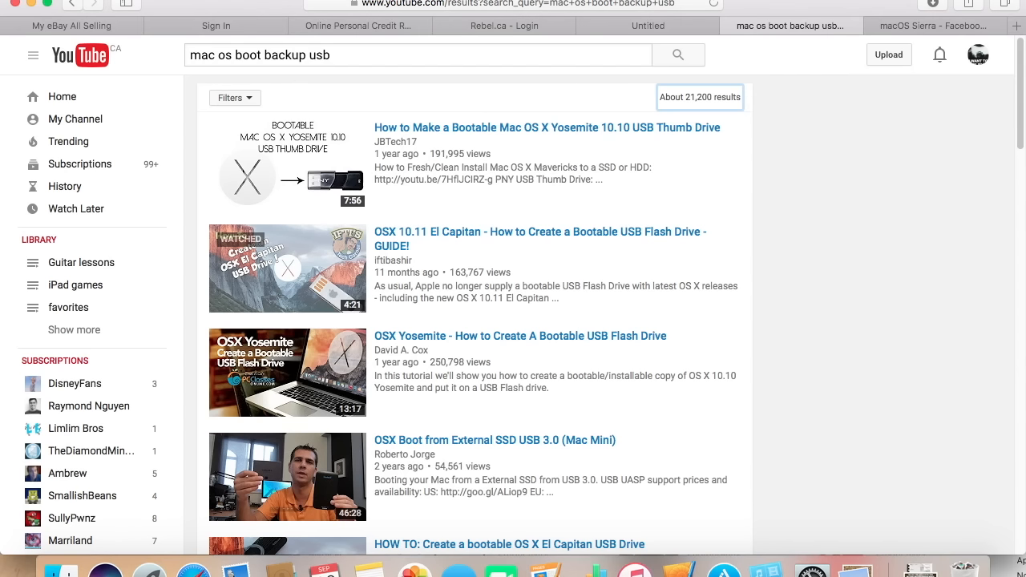
mouse_move(36, 7)
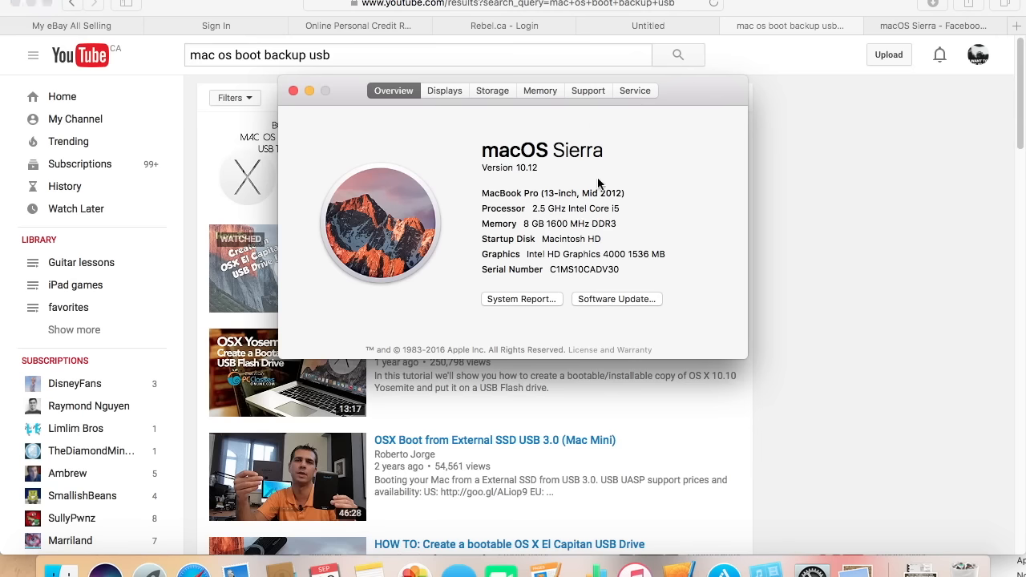
mouse_move(552, 222)
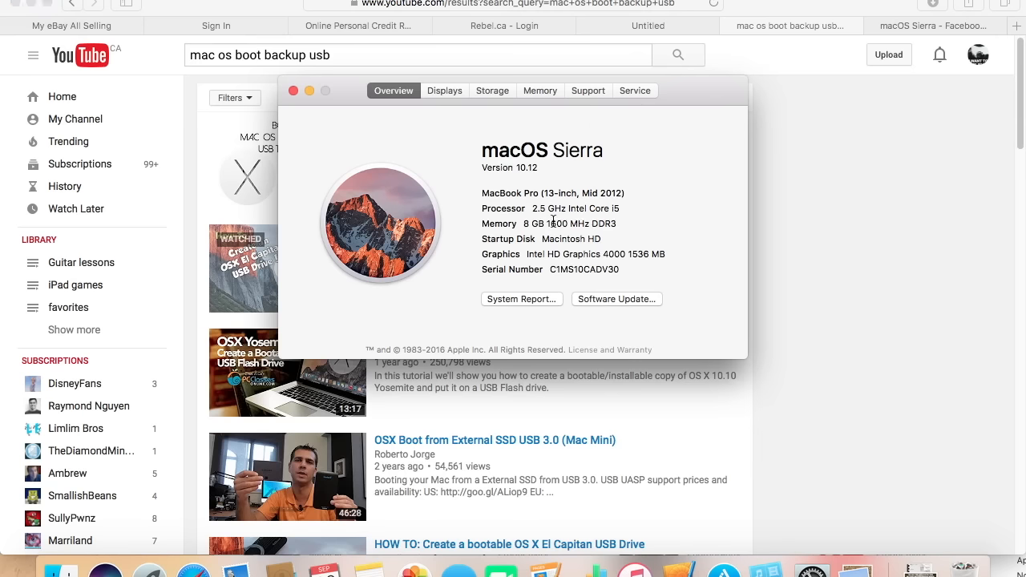
mouse_move(478, 107)
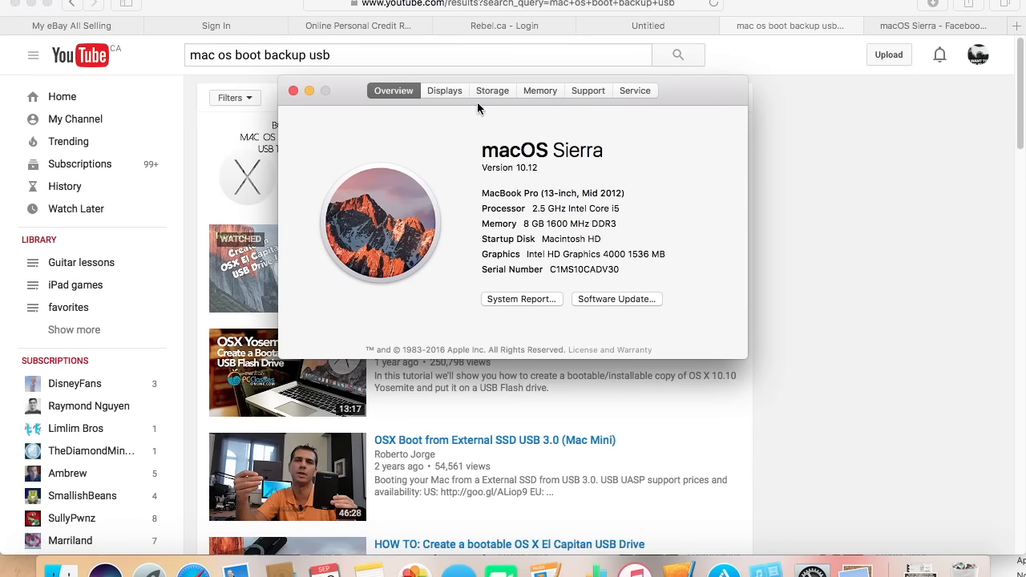
Review the Memory, Storage, Service and Displays panels of About This Mac
click(539, 90)
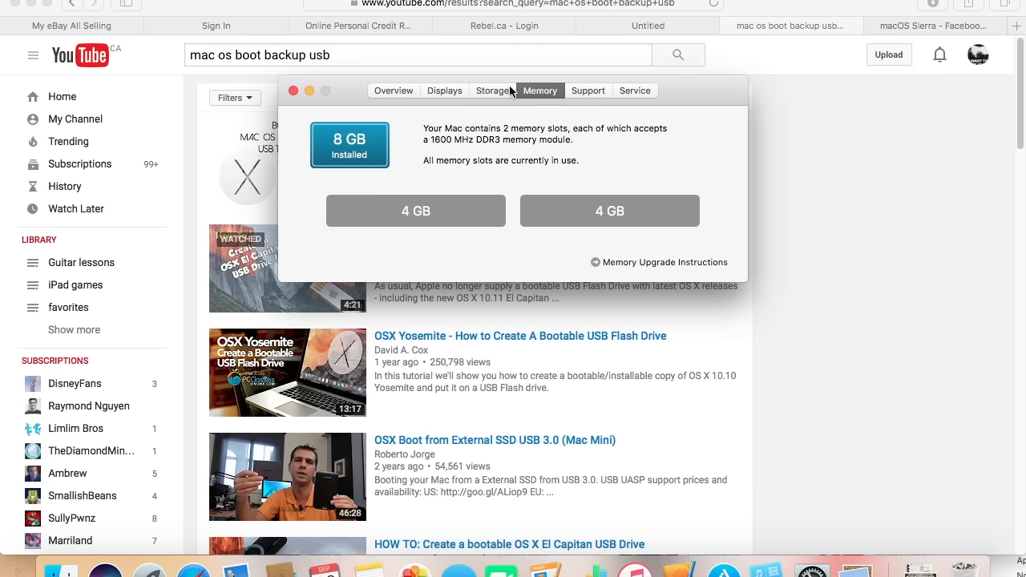
mouse_move(453, 97)
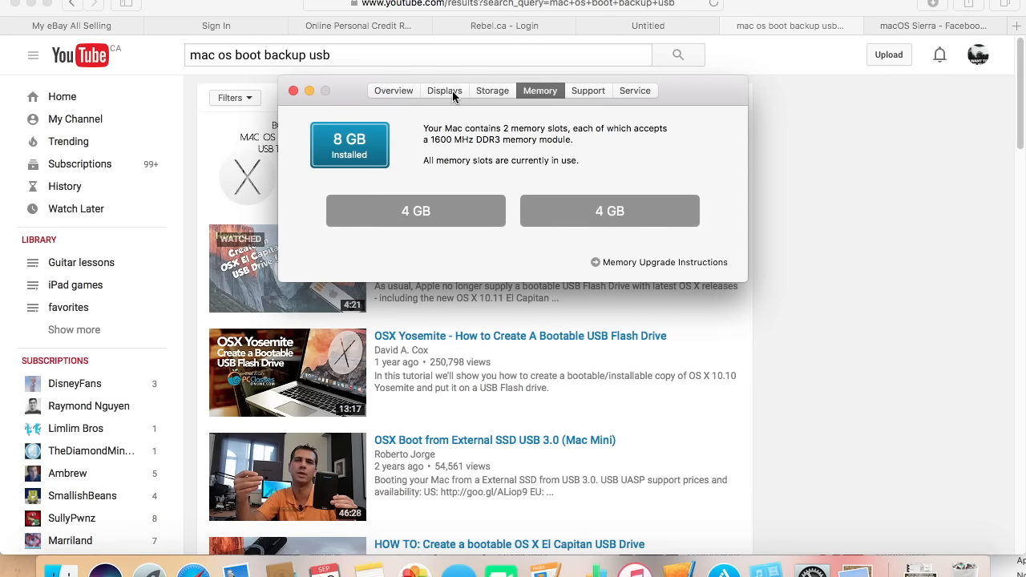
mouse_move(491, 98)
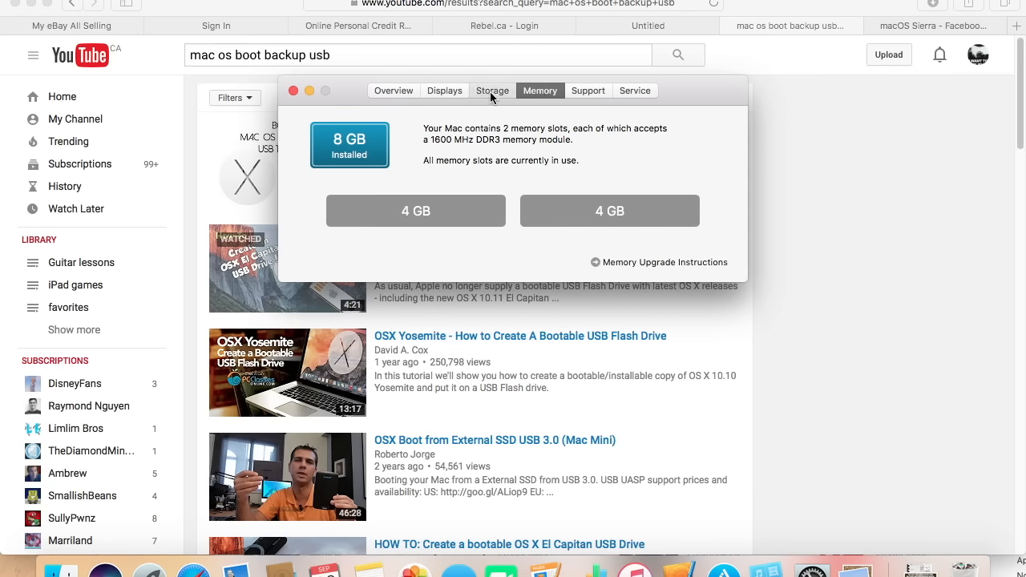
click(492, 90)
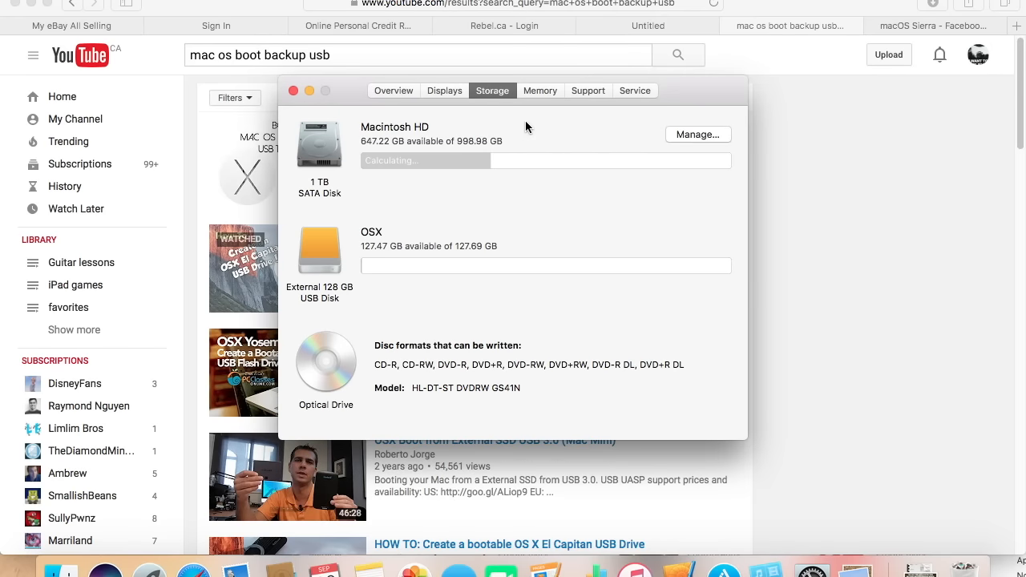
mouse_move(549, 123)
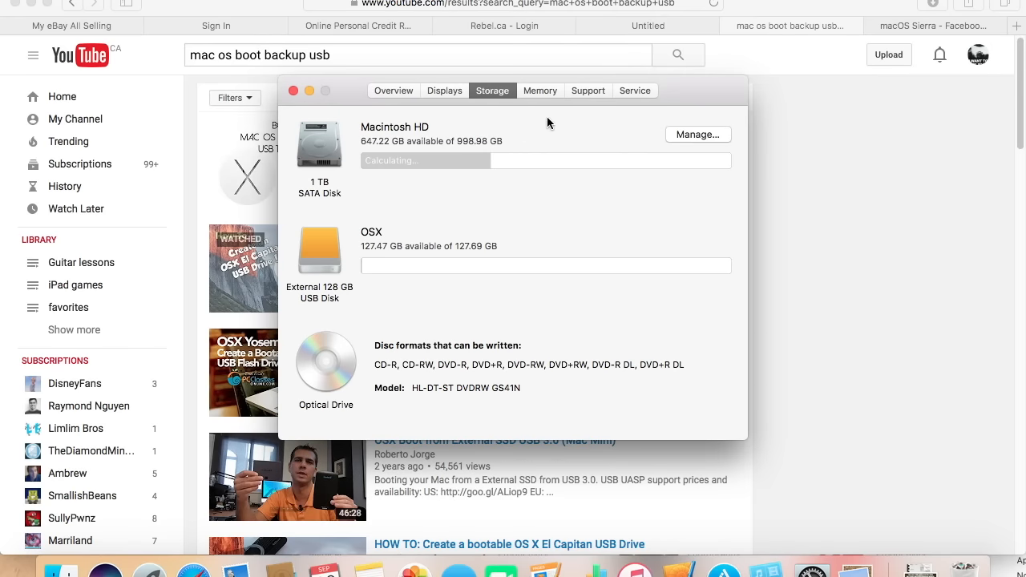
mouse_move(638, 95)
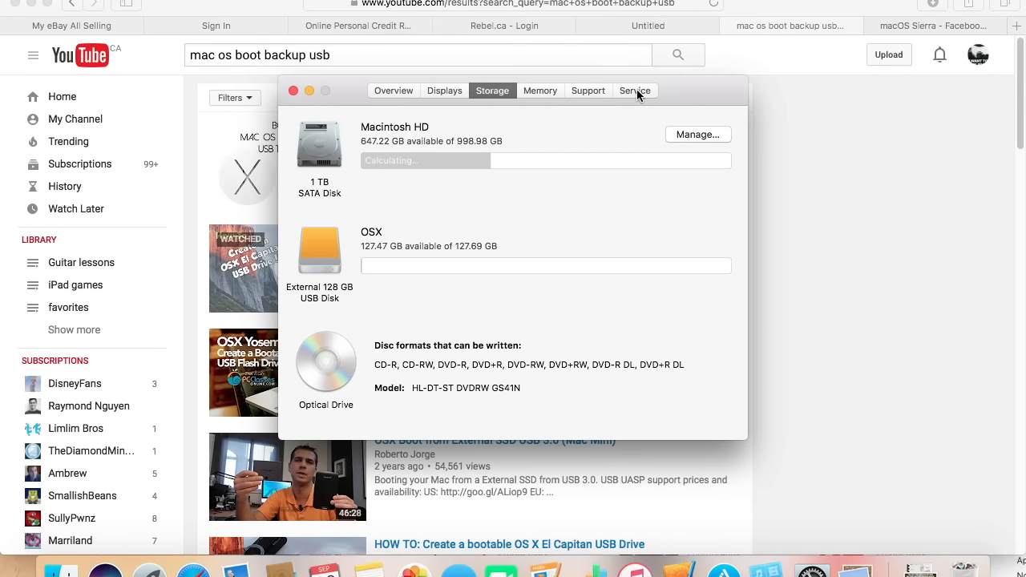
click(635, 90)
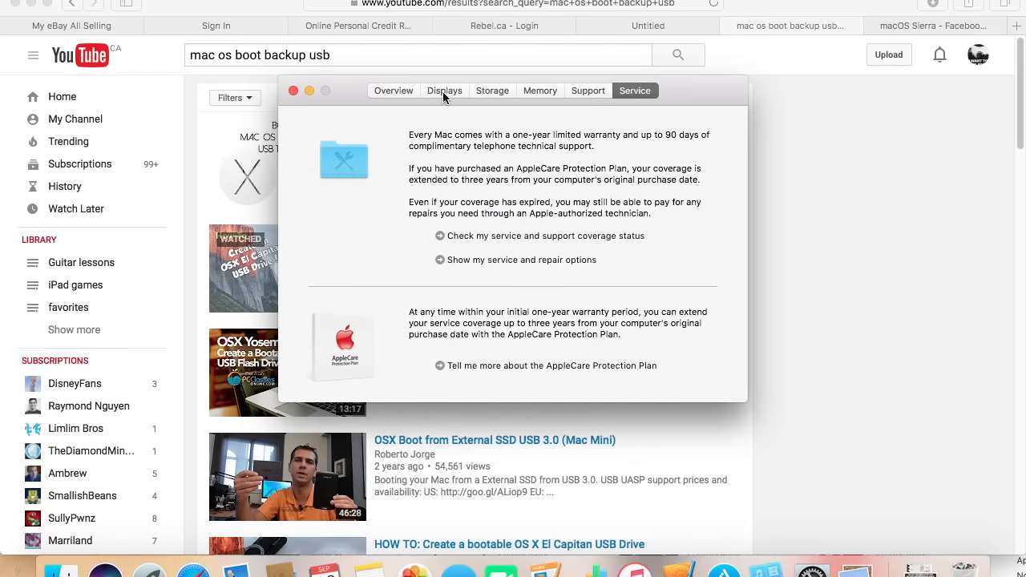
click(444, 90)
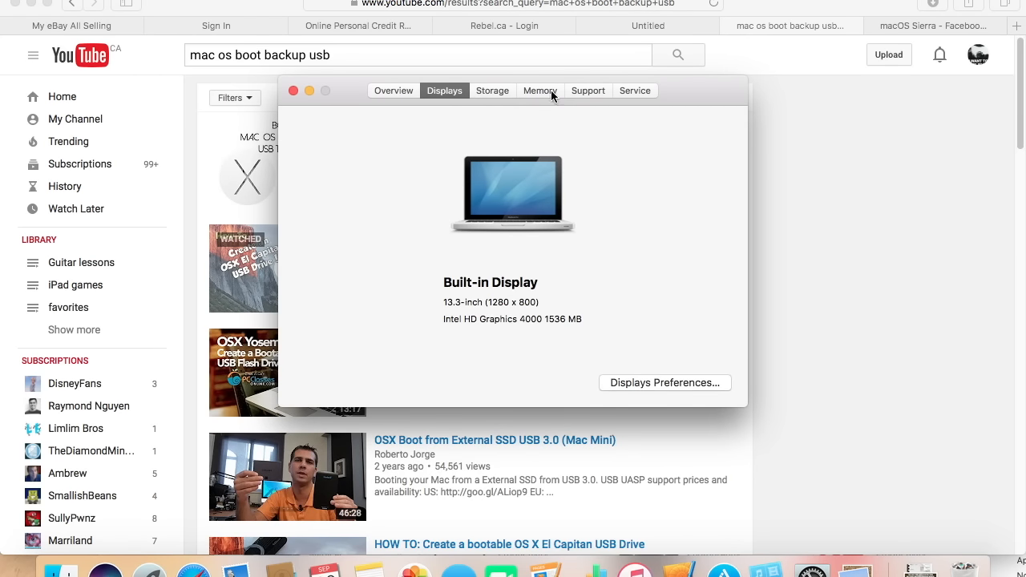
click(392, 90)
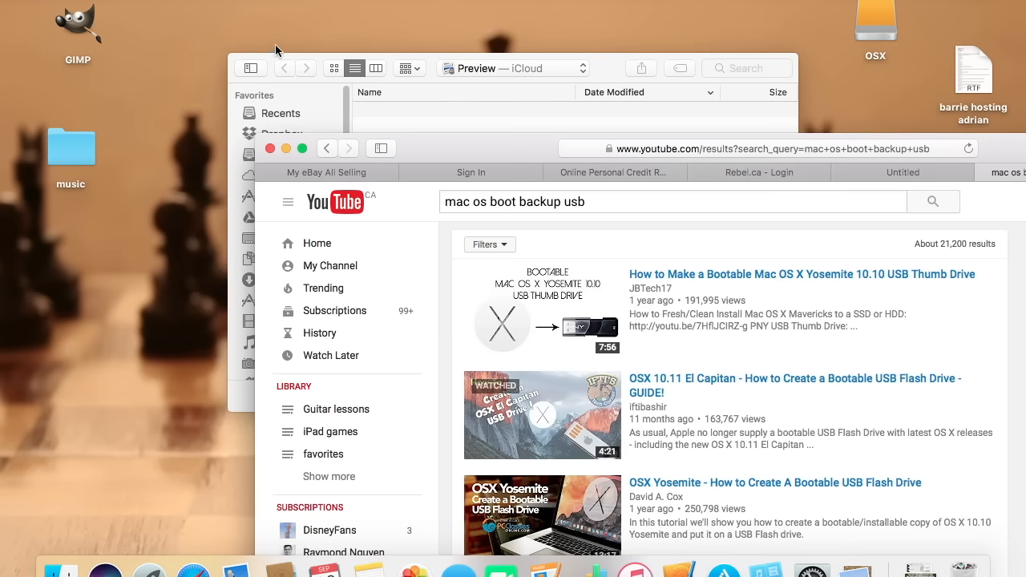
mouse_move(609, 81)
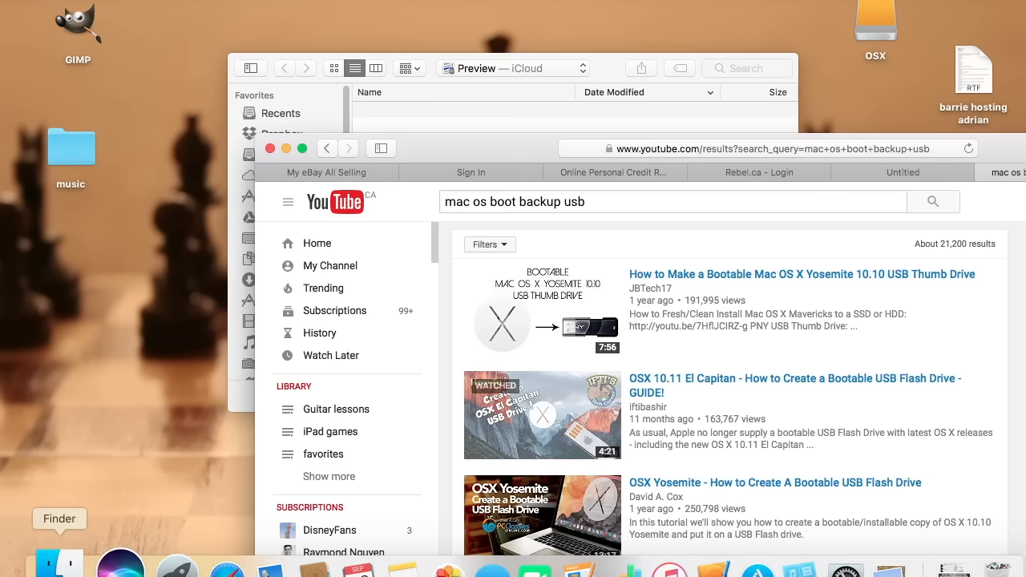
mouse_move(105, 565)
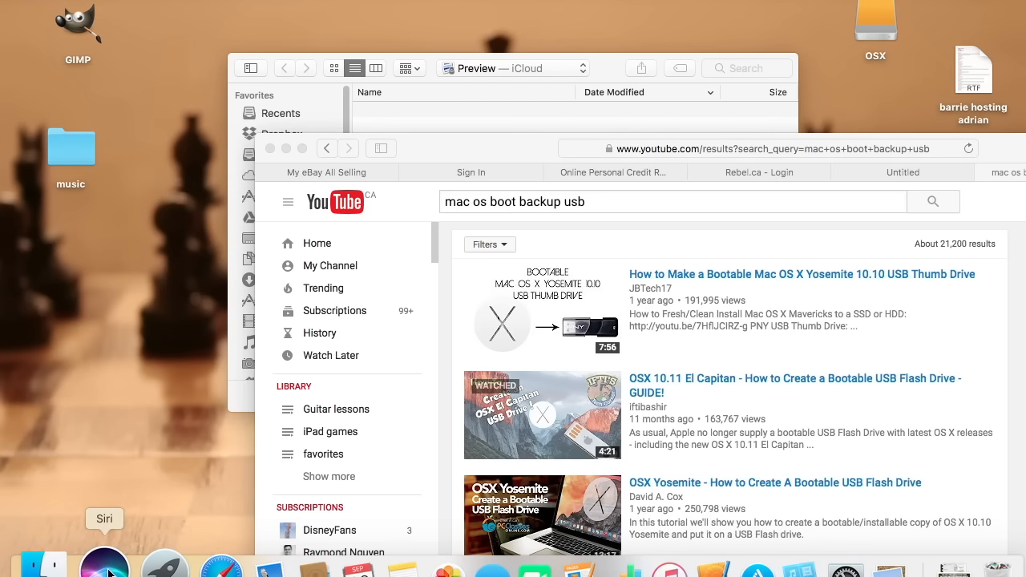
click(104, 563)
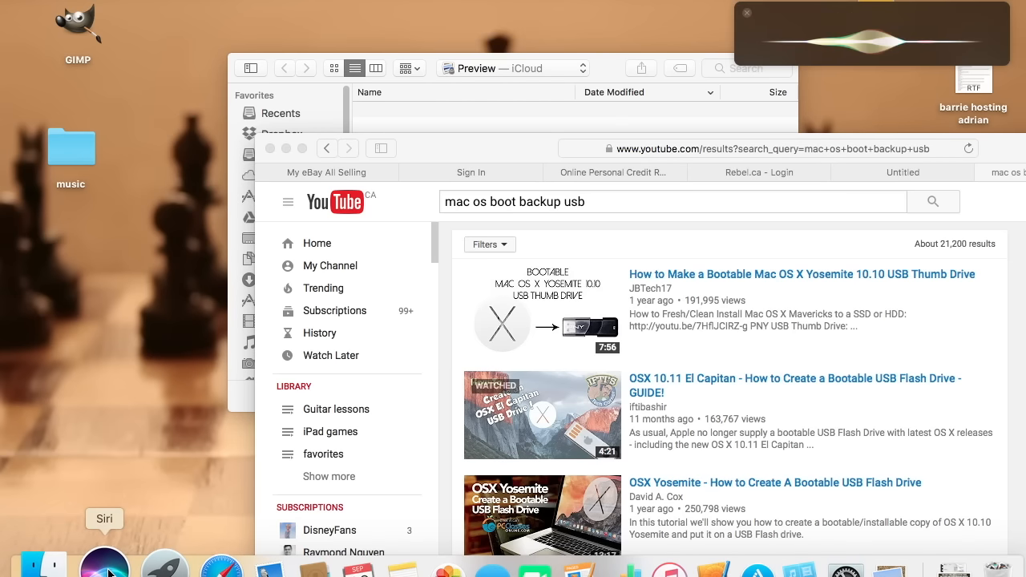
text(Open up my documents”)
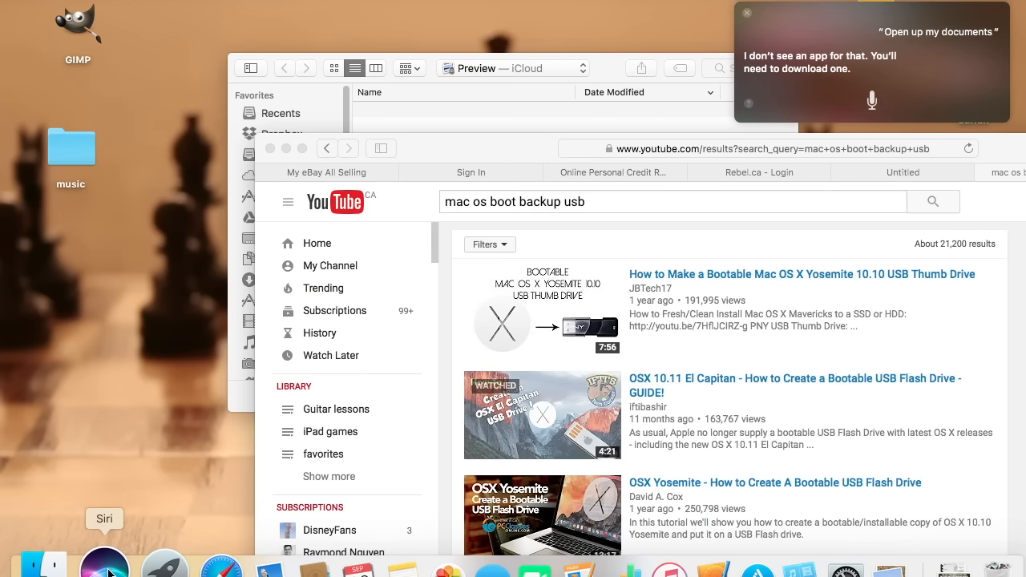
mouse_move(866, 263)
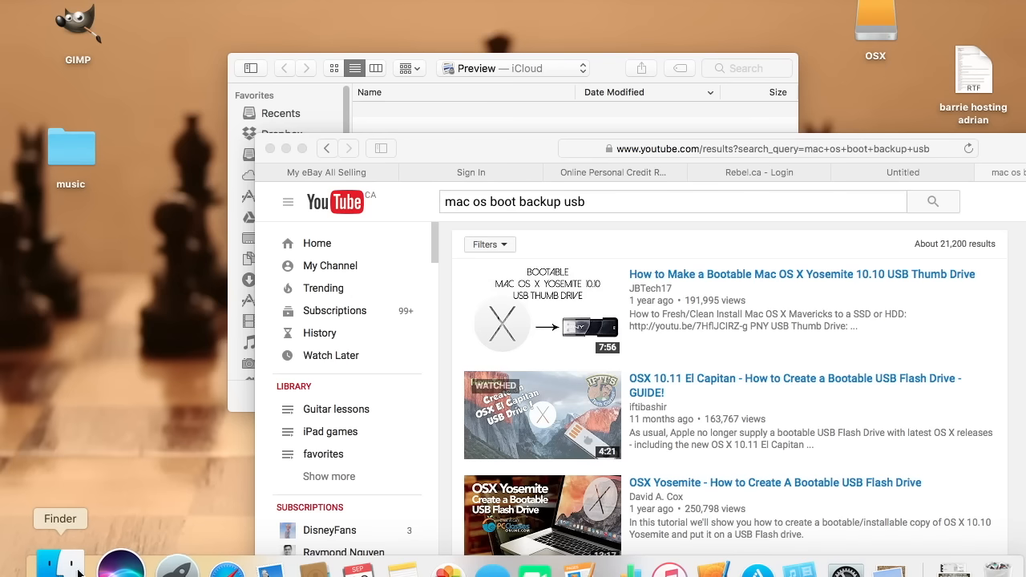
Open the Macintosh HD Finder window and bring the YouTube USB-boot results to the front
click(545, 54)
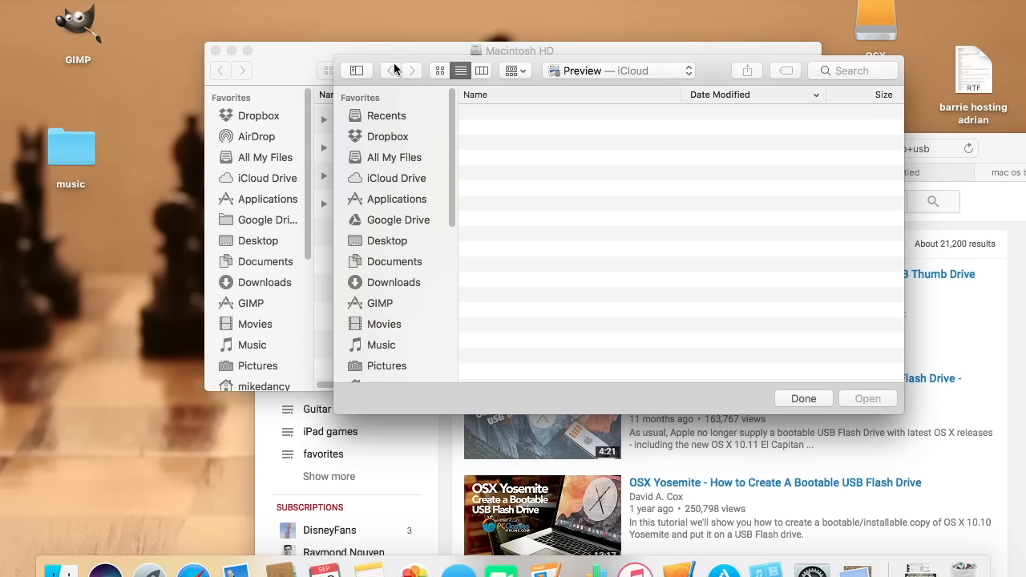
click(803, 398)
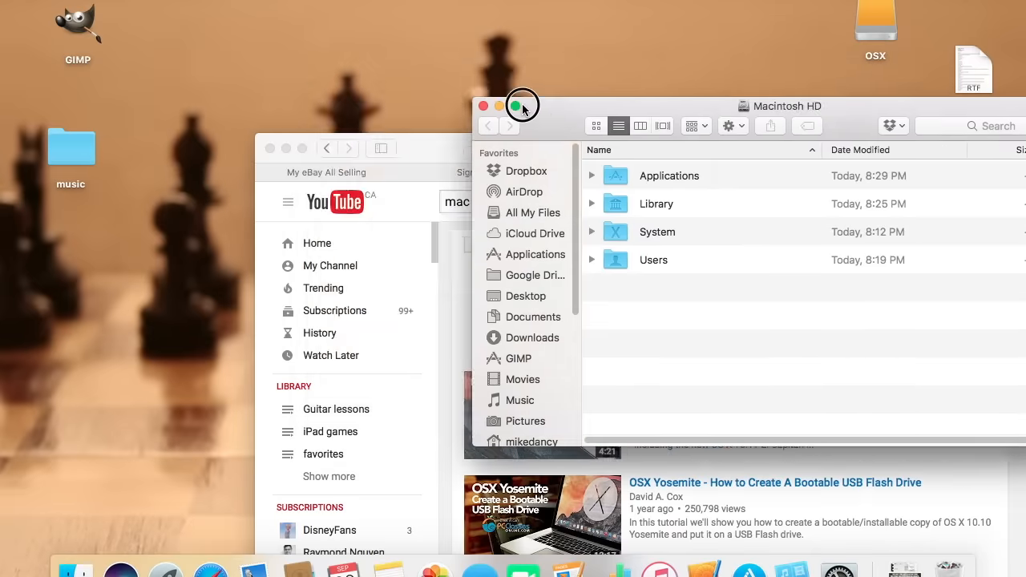
click(516, 105)
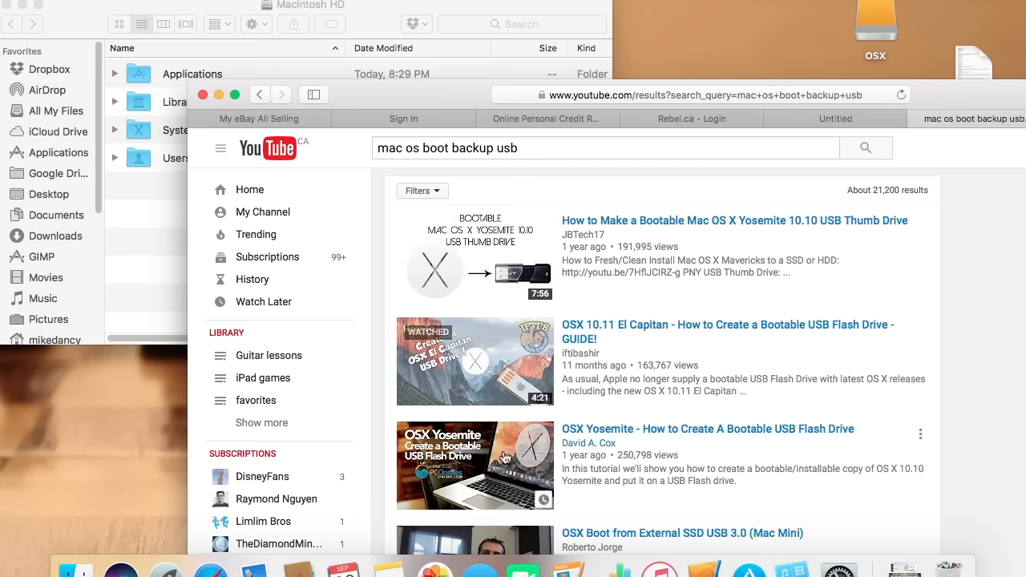
mouse_move(792, 565)
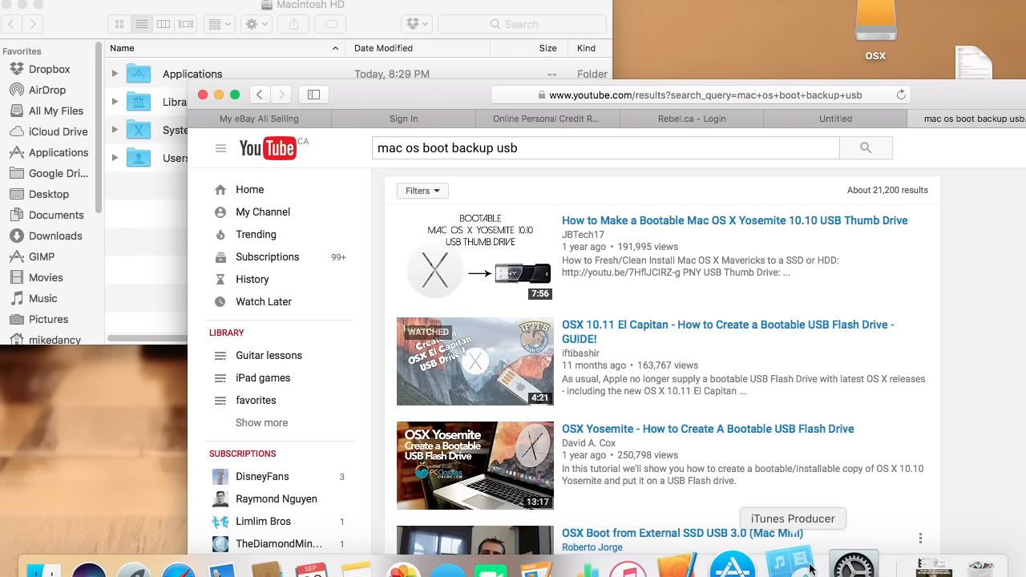
mouse_move(840, 561)
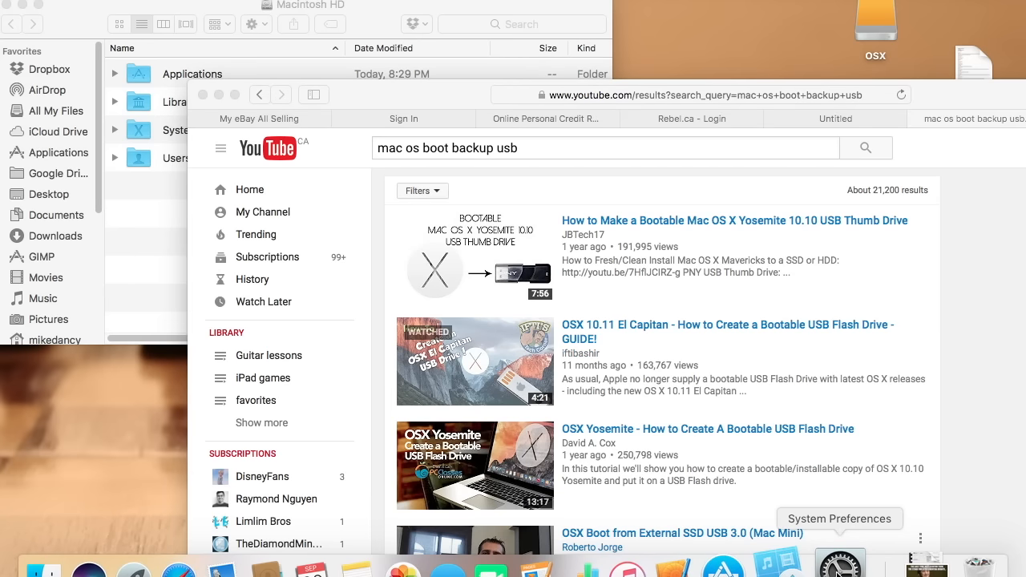
mouse_move(664, 406)
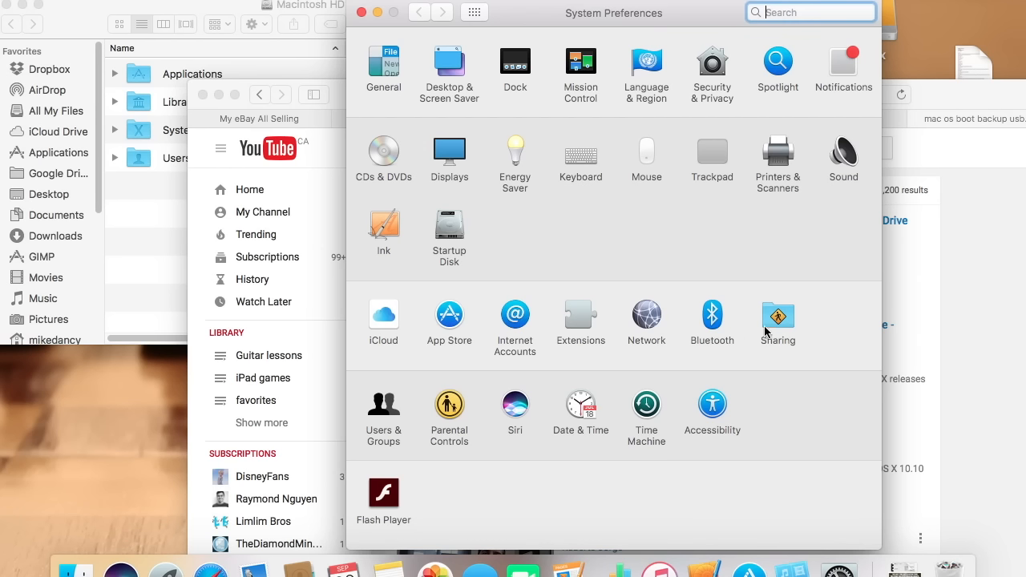
mouse_move(392, 232)
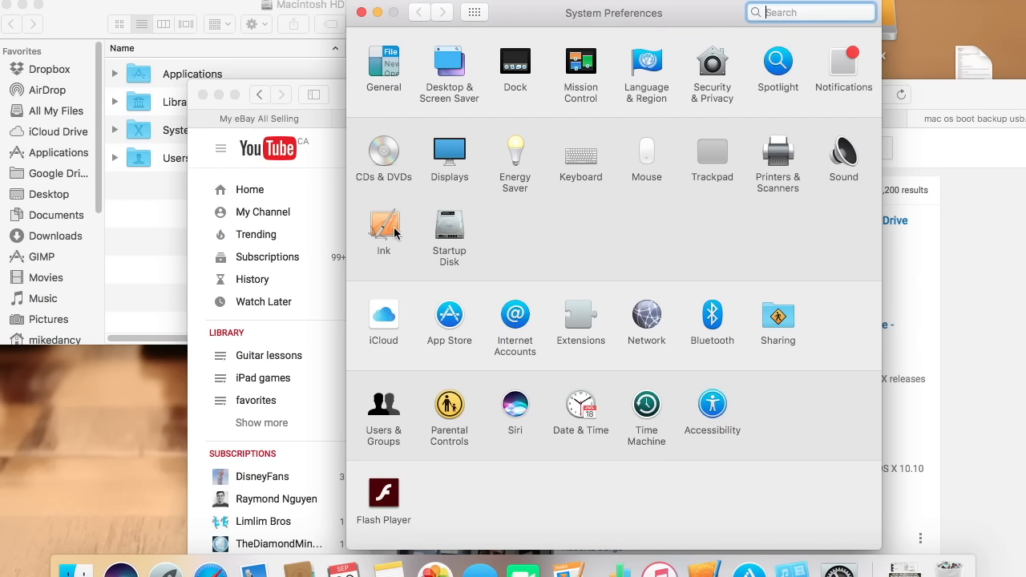
View the Ink handwriting pane in System Preferences, then return to Macintosh HD
click(383, 228)
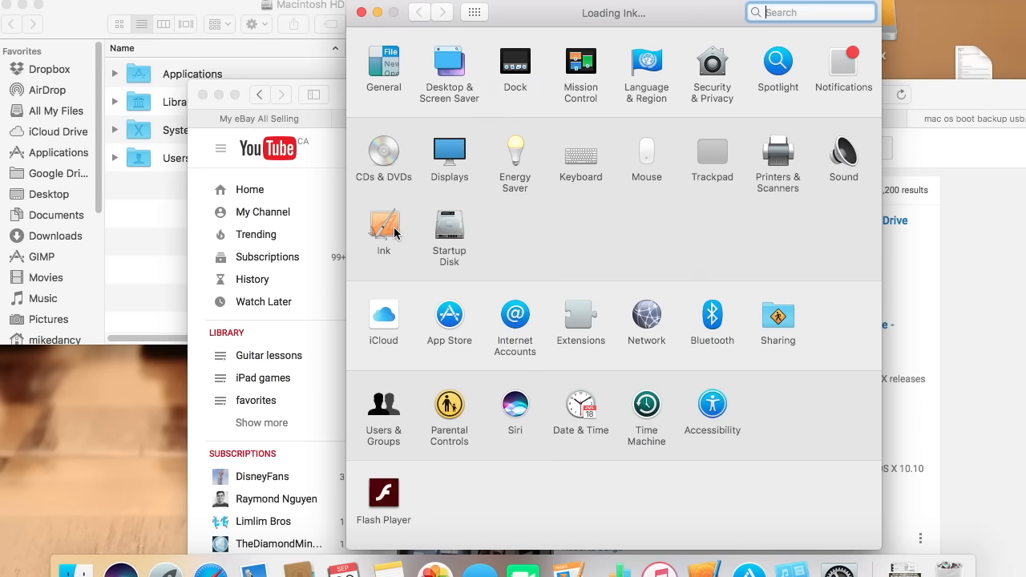
click(383, 230)
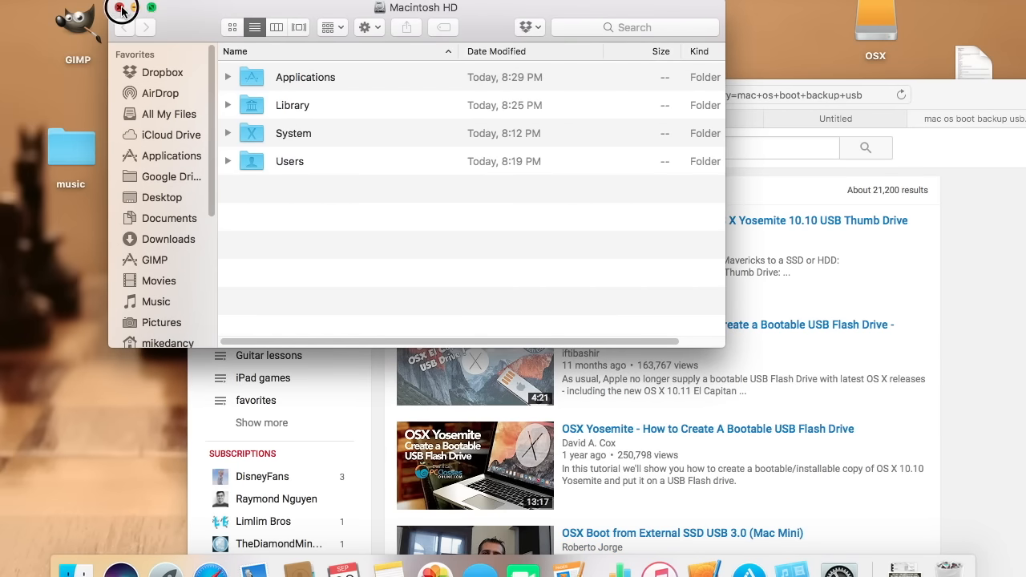
Browse Launchpad's Other utilities folder, then drag the OSX drive icon lower on the desktop
click(121, 9)
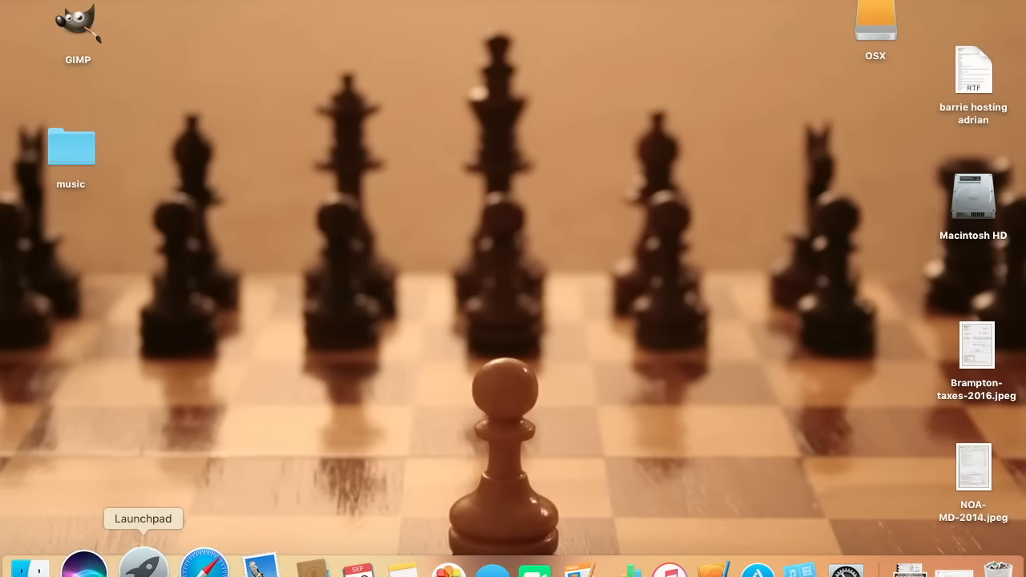
mouse_move(290, 362)
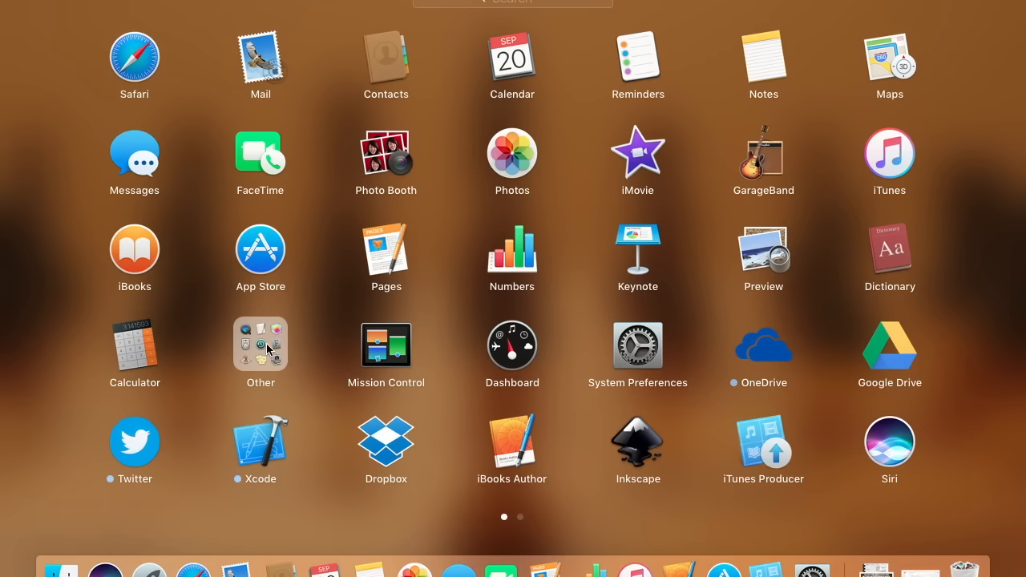
click(260, 346)
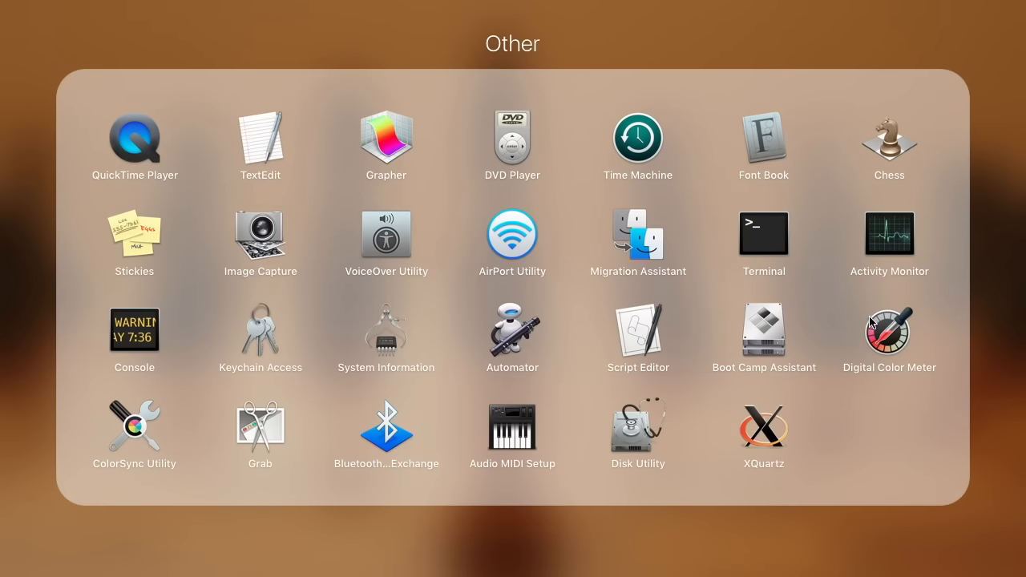
mouse_move(141, 356)
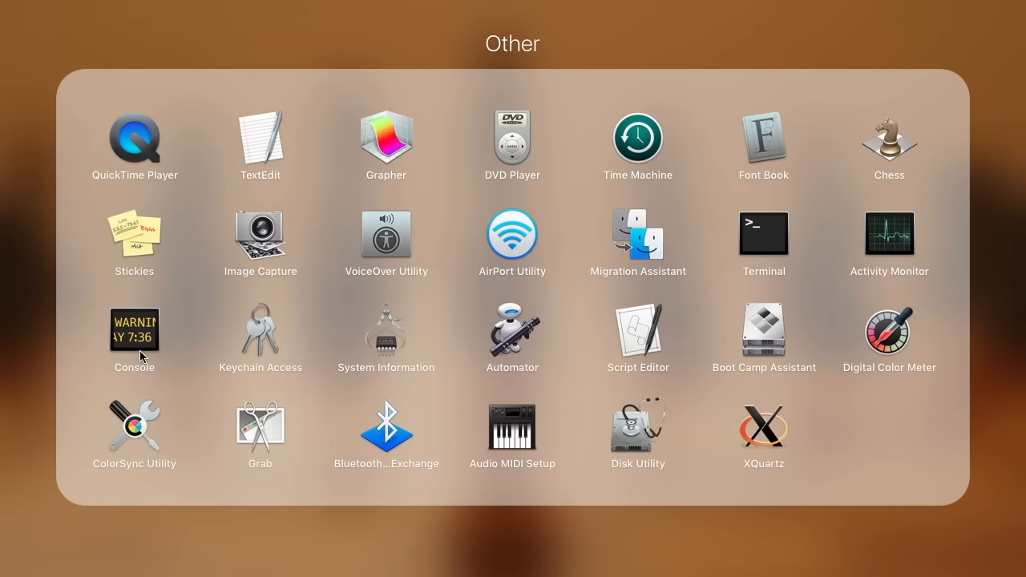
mouse_move(423, 406)
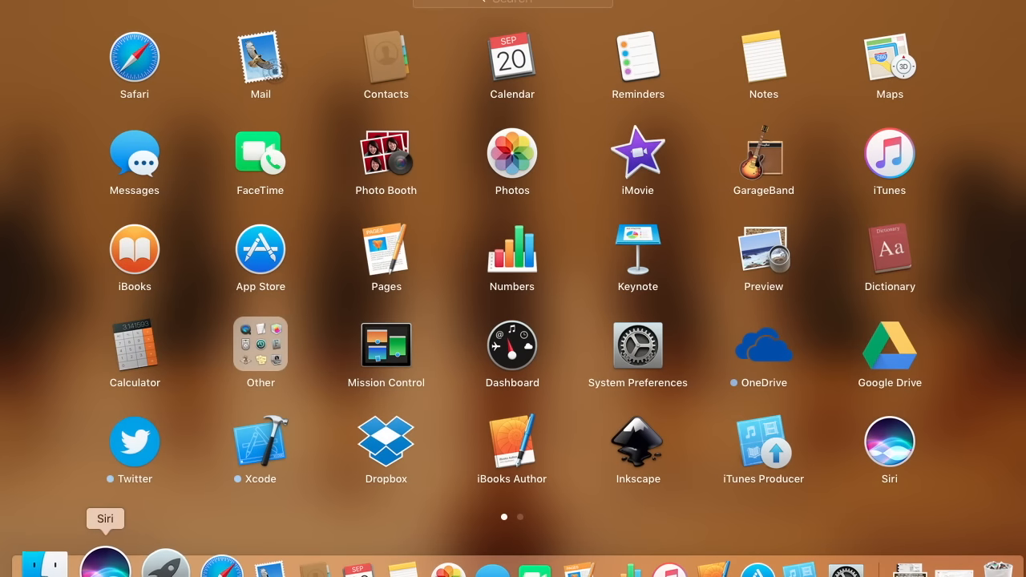
mouse_move(289, 561)
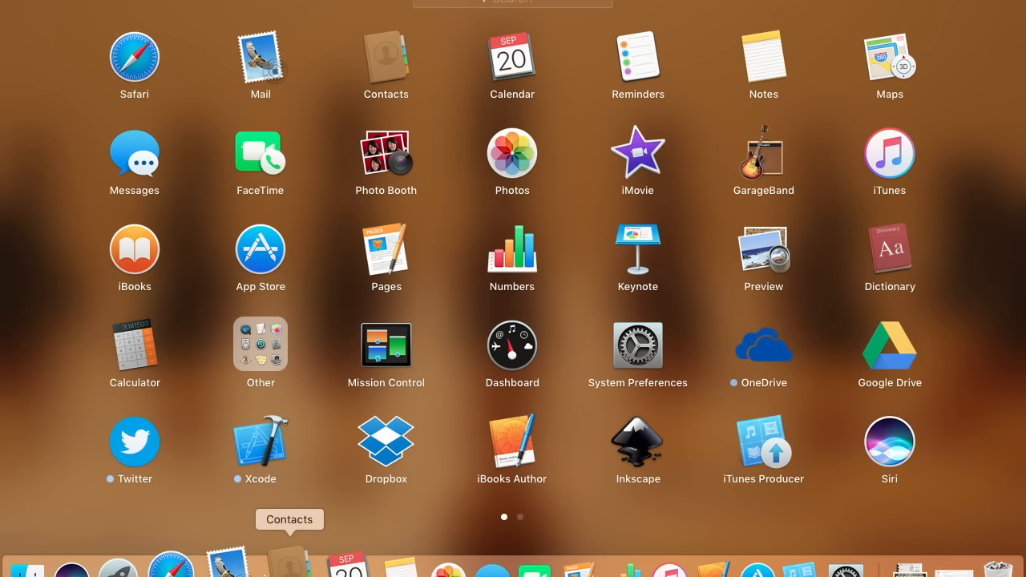
mouse_move(728, 565)
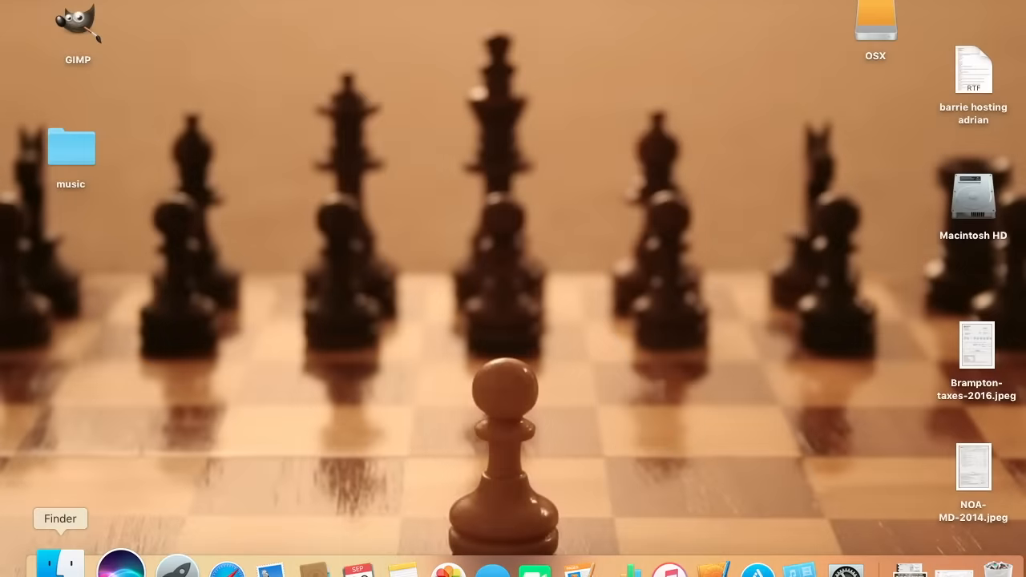
mouse_move(122, 12)
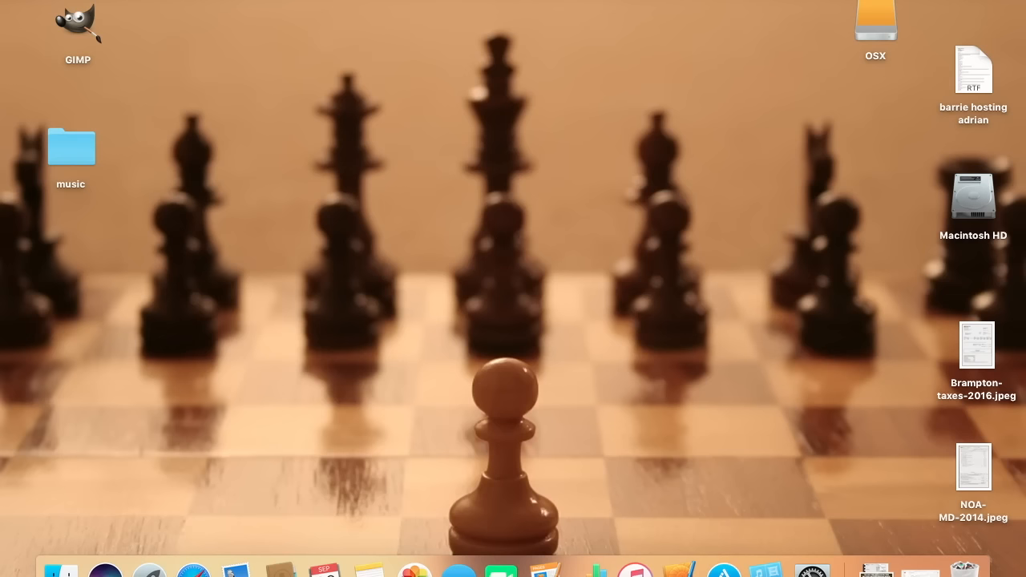
mouse_move(936, 235)
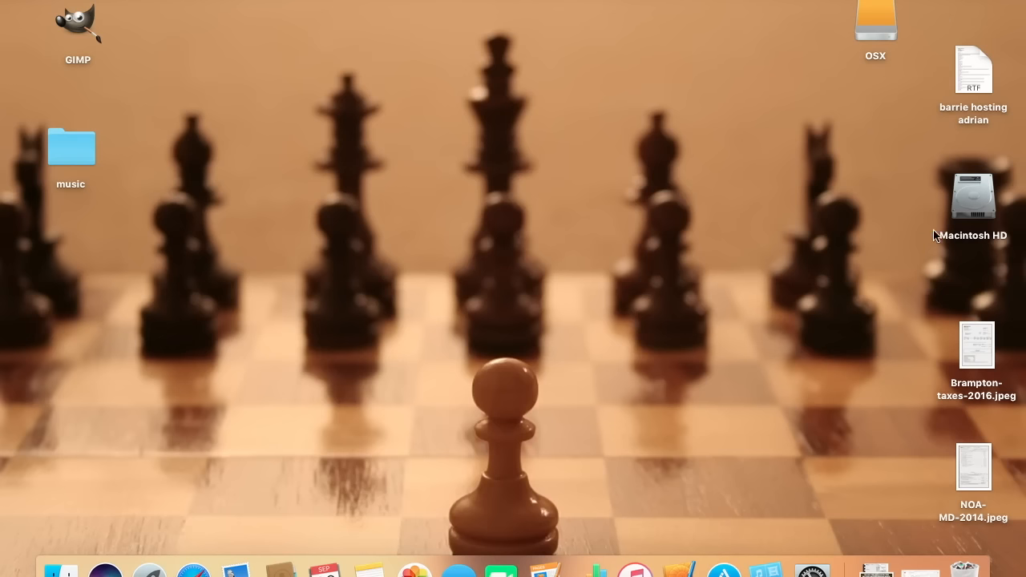
drag(875, 20, 875, 204)
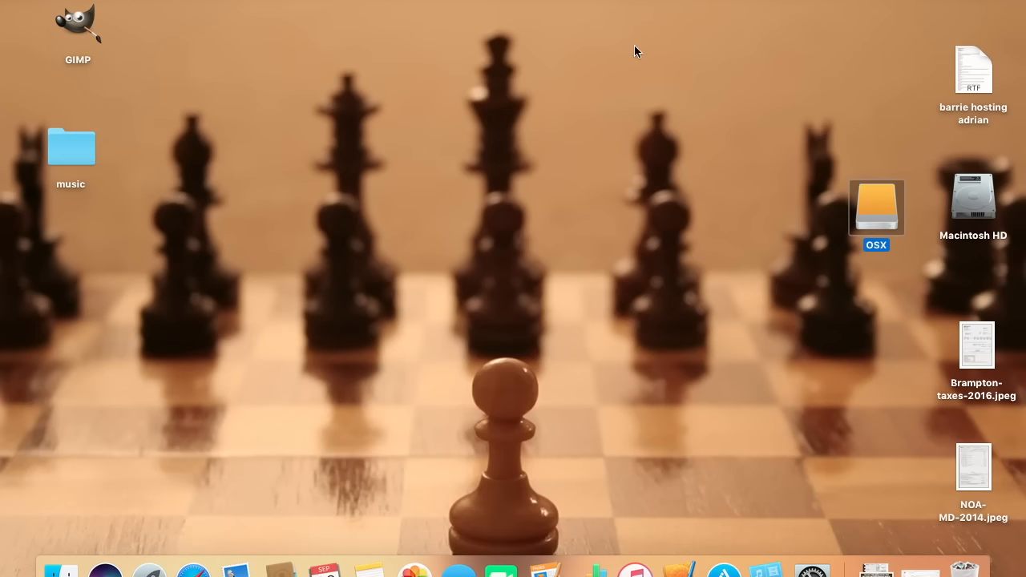
mouse_move(786, 88)
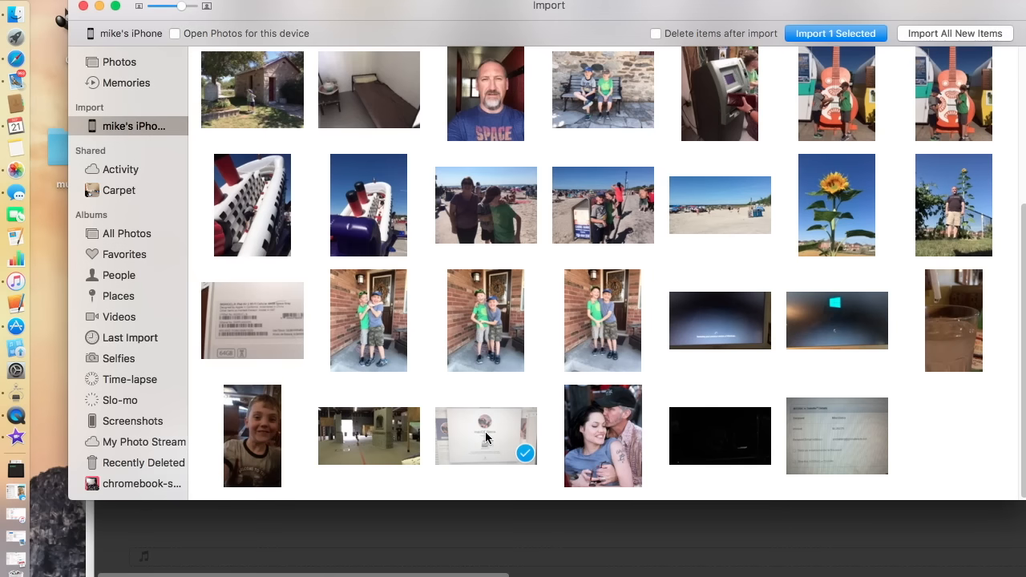
Import only the computer setup screen photo from mike's iPhone
click(485, 437)
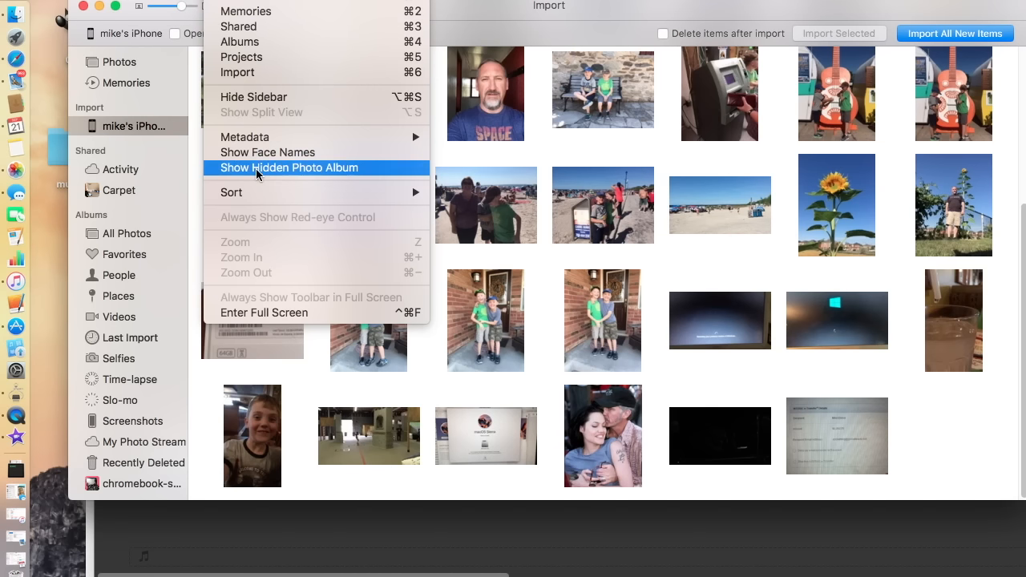
click(287, 168)
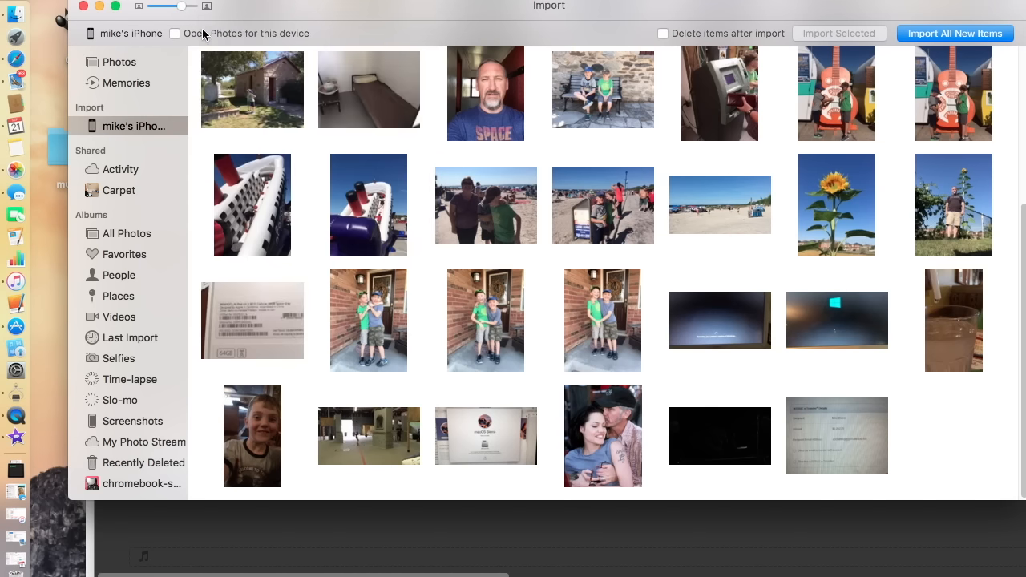
mouse_move(585, 132)
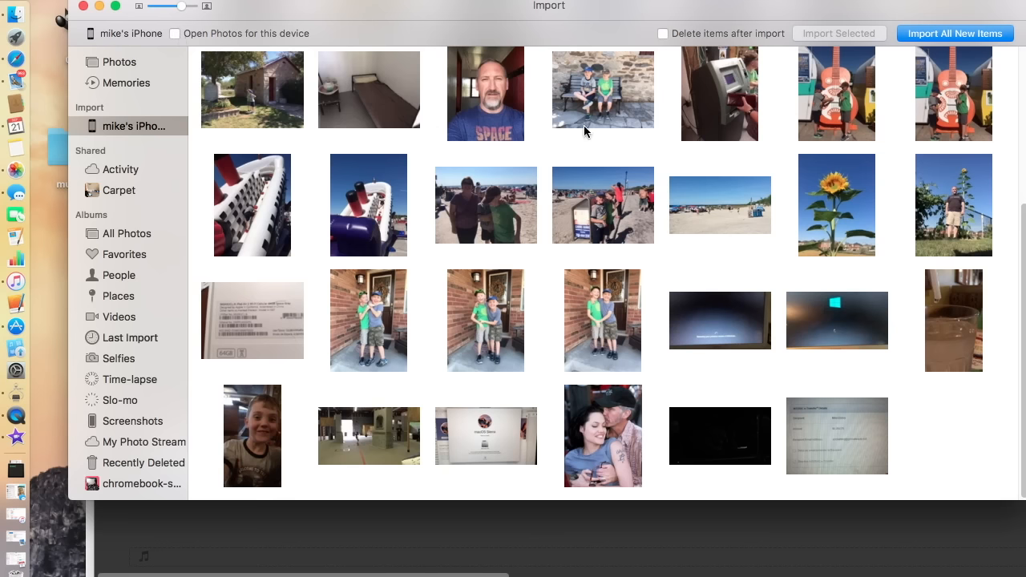
click(484, 436)
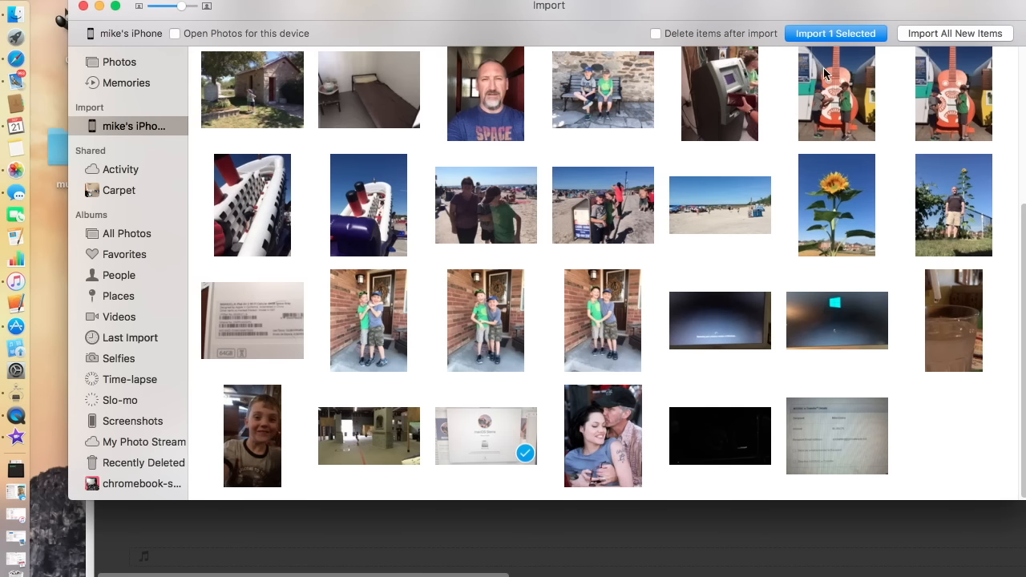
mouse_move(850, 44)
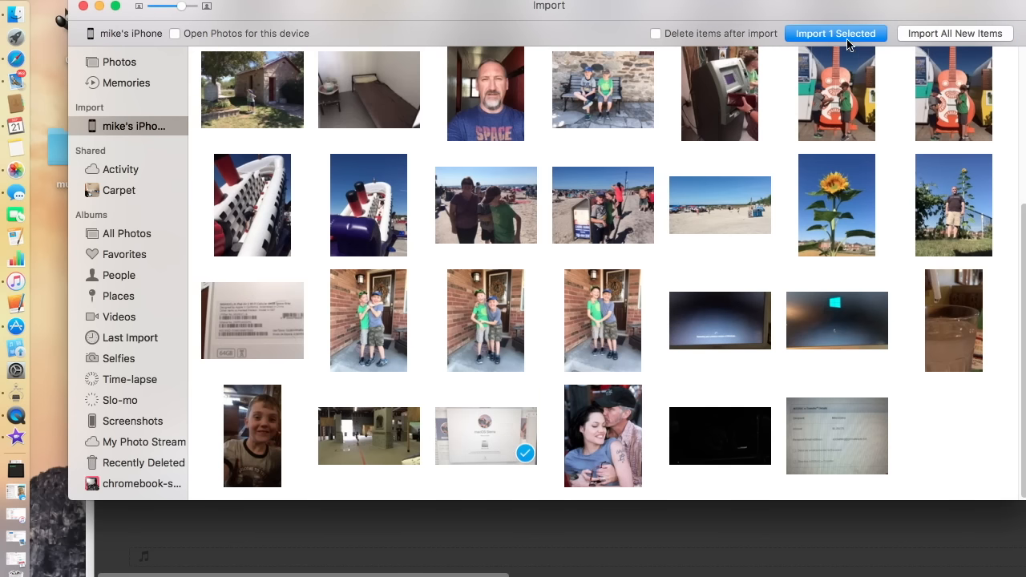
click(835, 33)
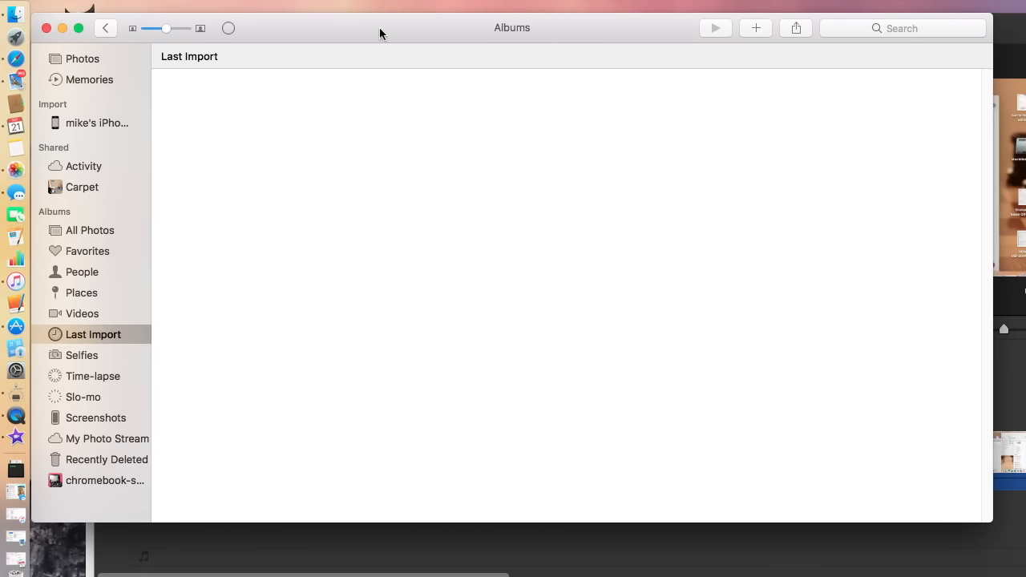
mouse_move(338, 205)
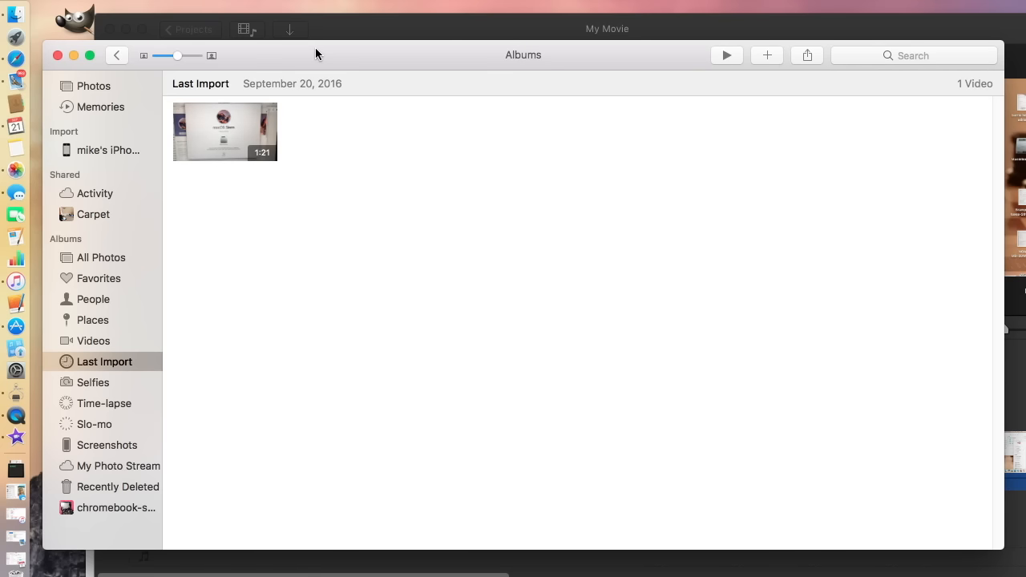
Select the 1:21 video in the Last Import album
click(224, 132)
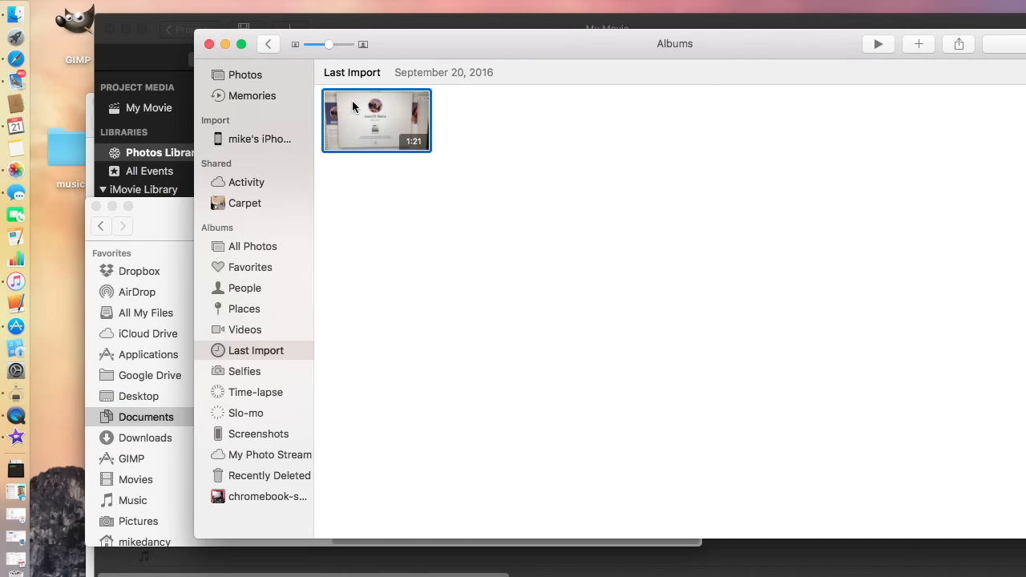
Move the Photos window aside and copy the imported video into the raw footage folder
drag(375, 121, 458, 372)
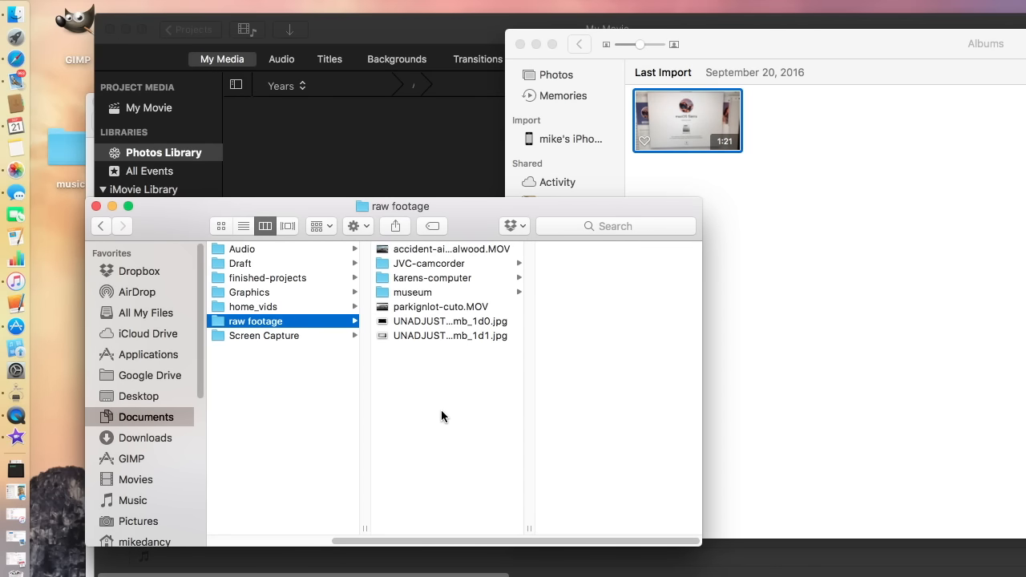
mouse_move(702, 130)
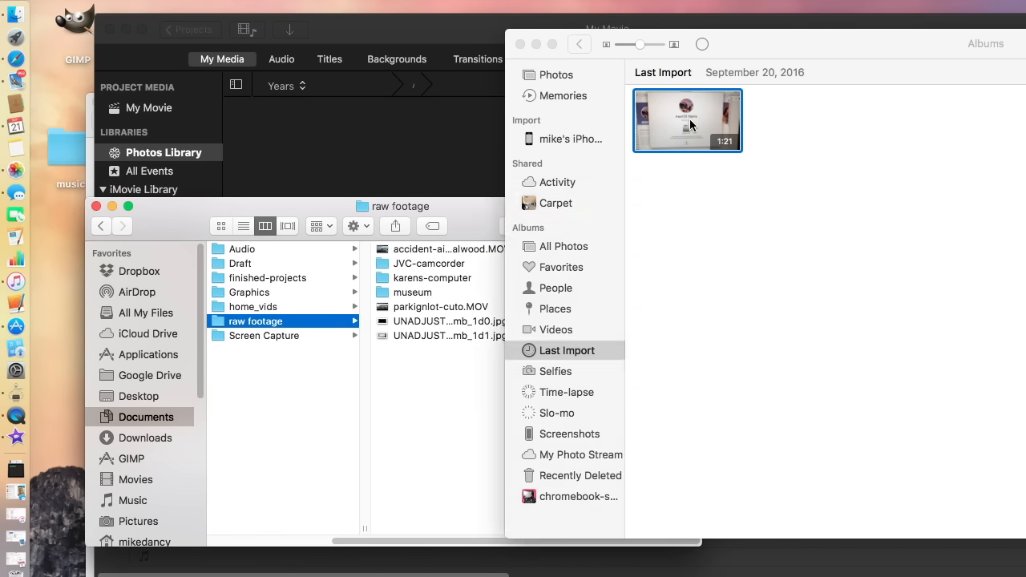
drag(687, 120, 487, 398)
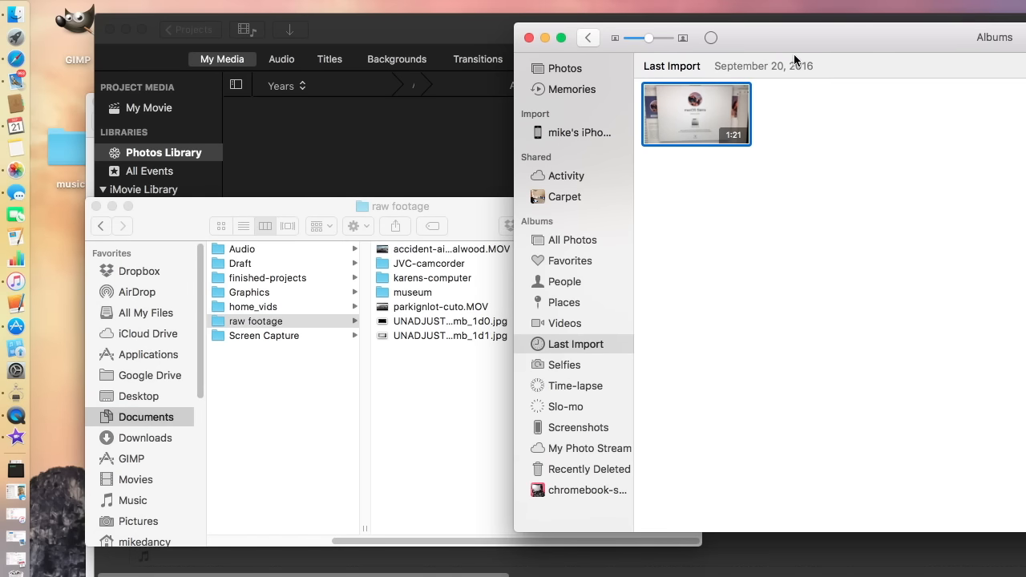
mouse_move(701, 125)
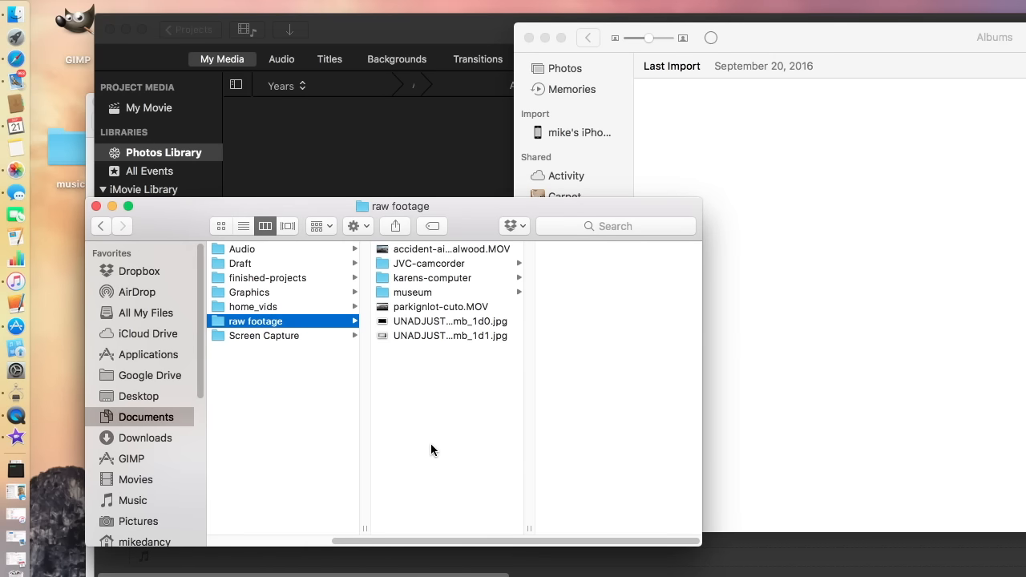
mouse_move(460, 438)
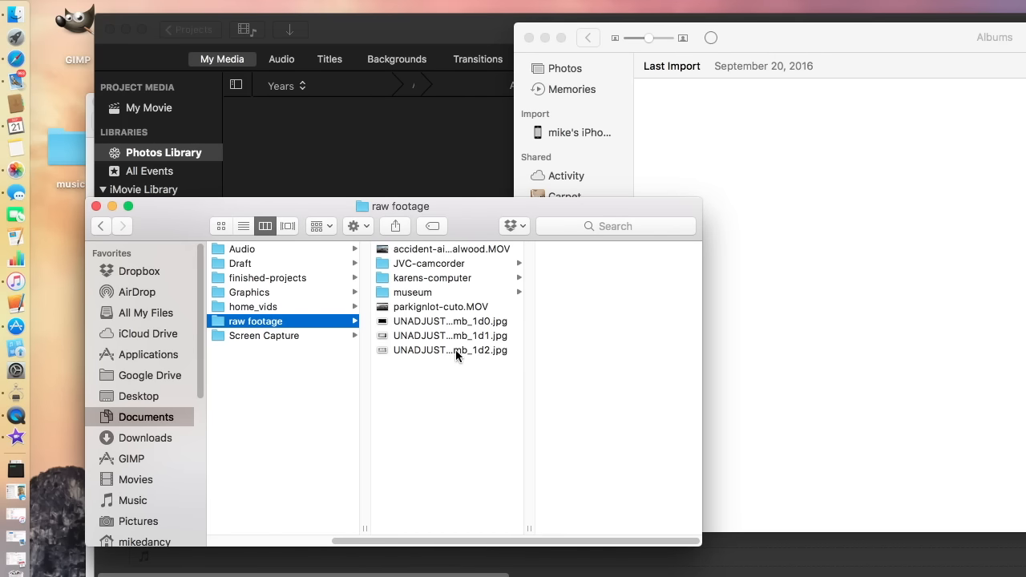
Select the 1d1 and 1d2 UNADJUSTEDNONRAW thumbnails and bring up their context menu
click(450, 321)
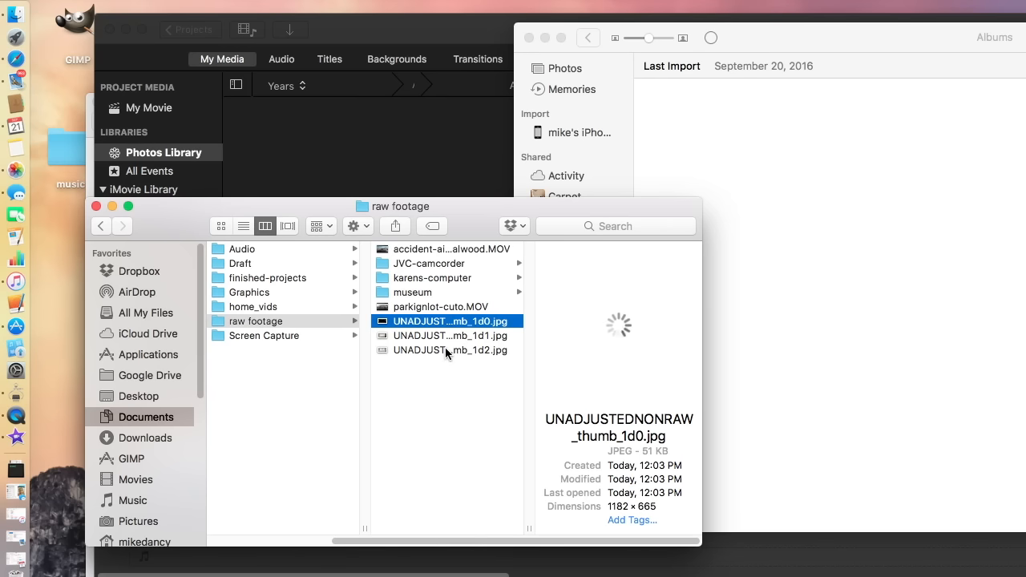
click(438, 336)
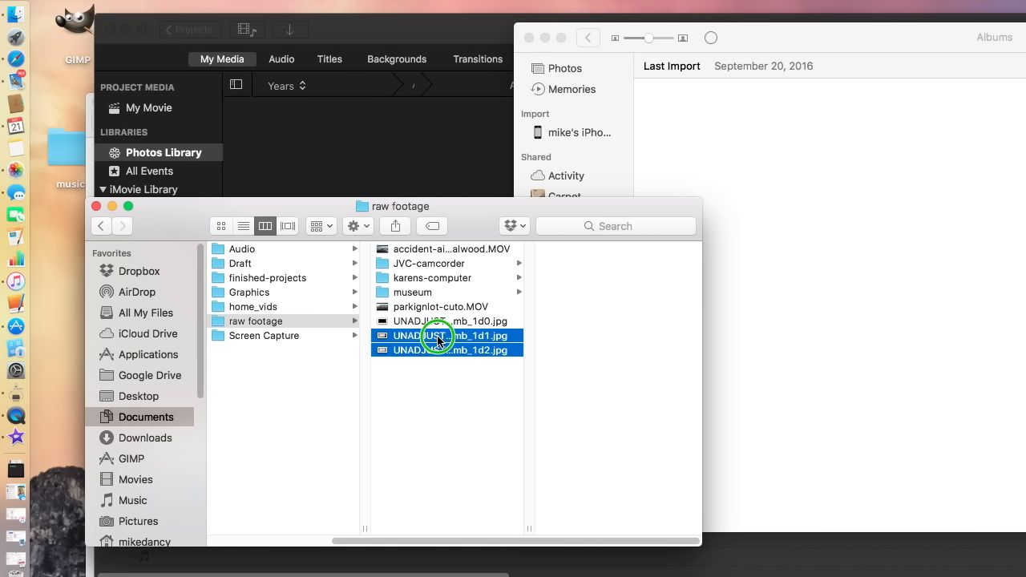
right_click(438, 335)
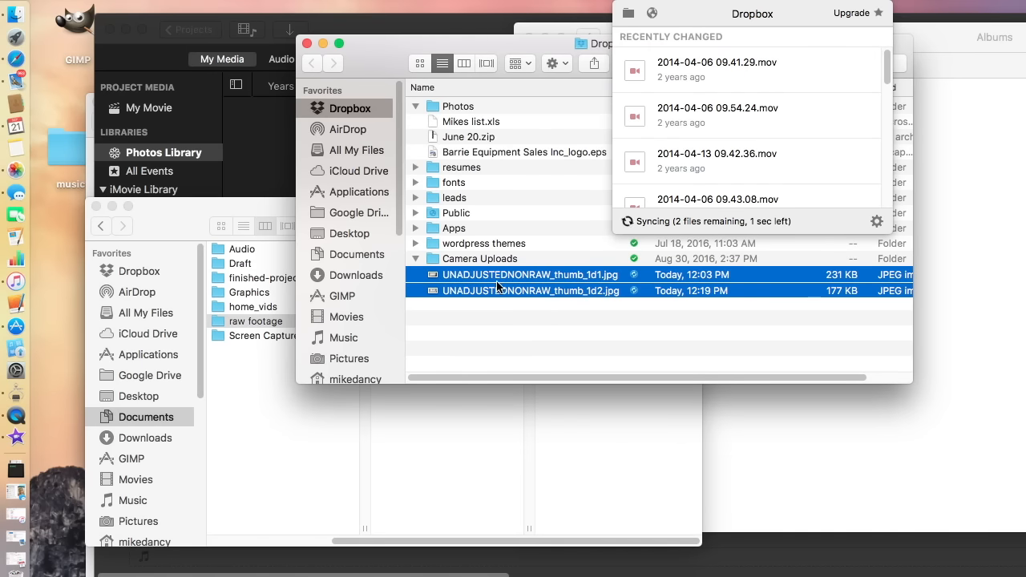
Move the 1d1 and 1d2 thumbnails to Dropbox, collapse Camera Uploads, and select the 1d0 thumbnail
right_click(529, 282)
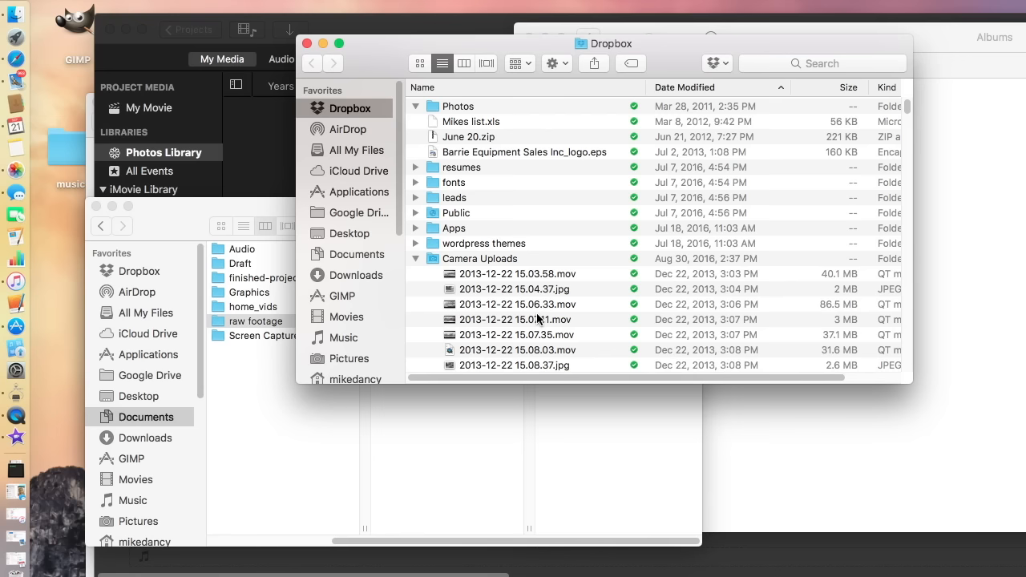
mouse_move(417, 263)
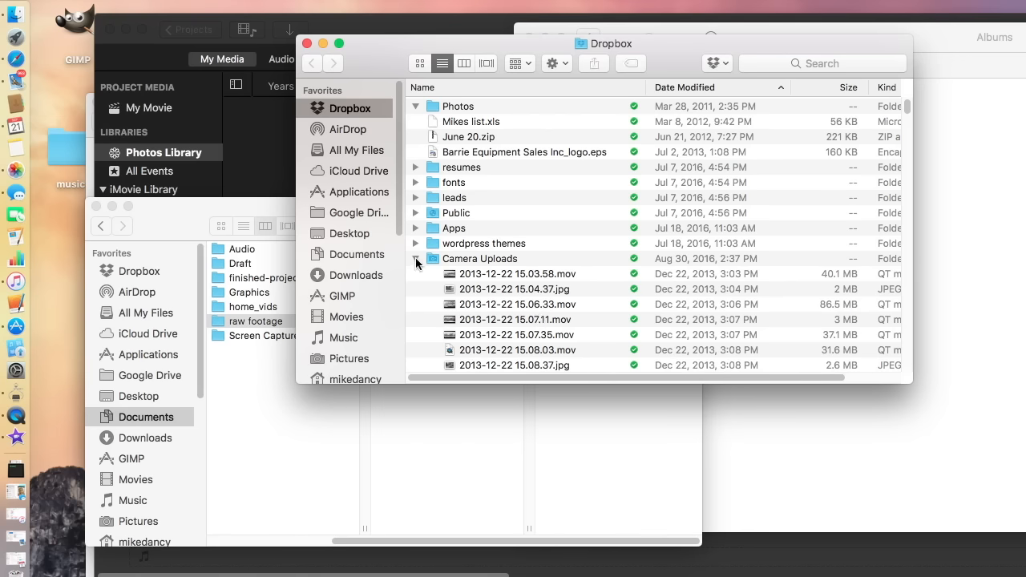
click(416, 258)
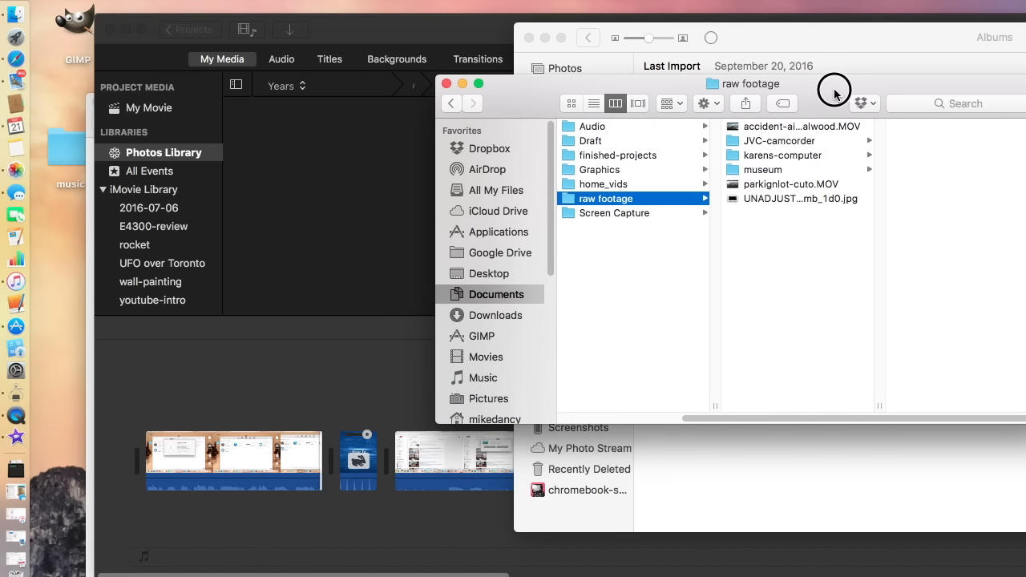
mouse_move(801, 203)
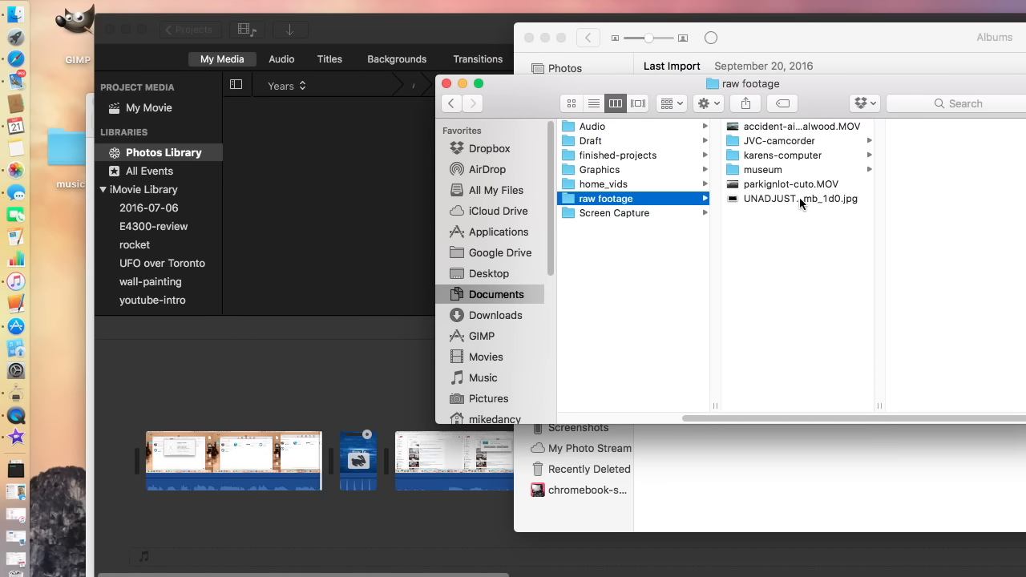
click(799, 197)
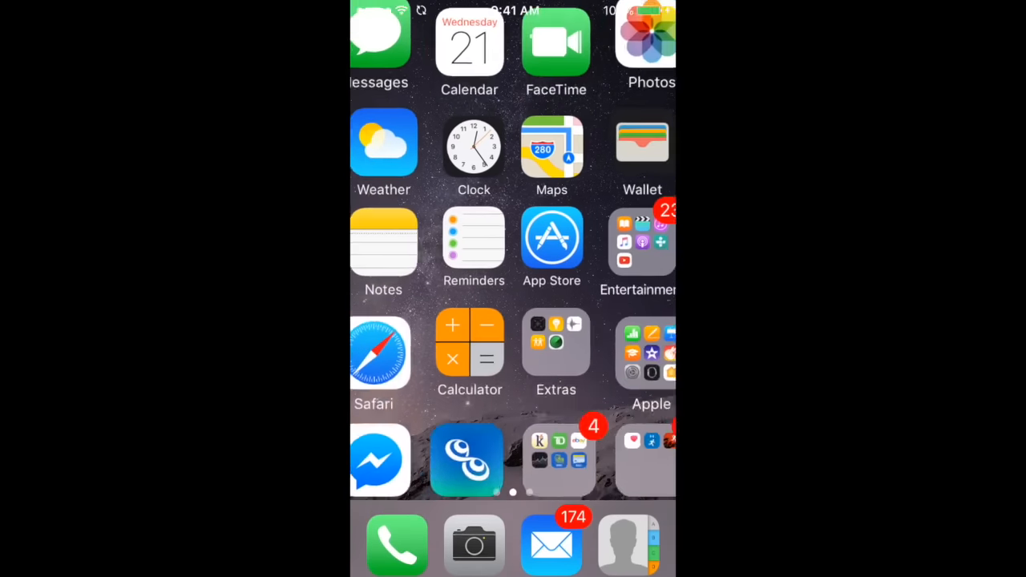
Play and pause the 1:21 macOS Sierra video under Brampton, ON on the iPhone
click(641, 40)
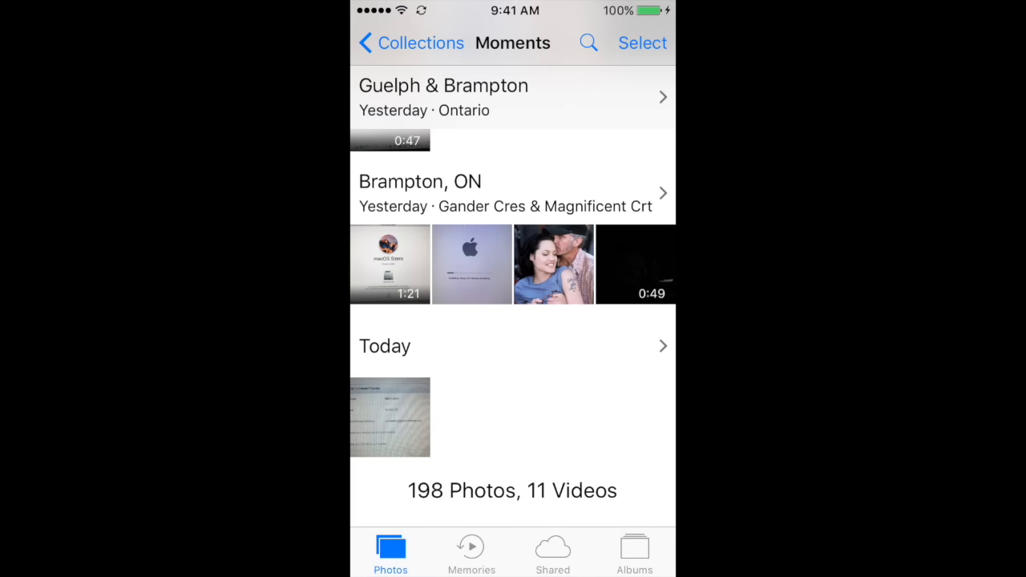
click(388, 263)
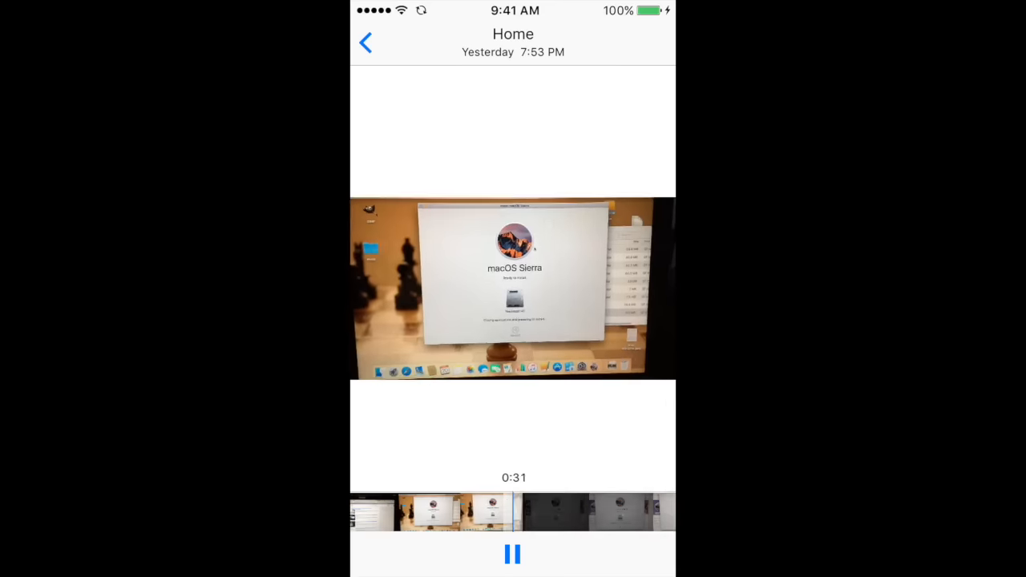
click(512, 554)
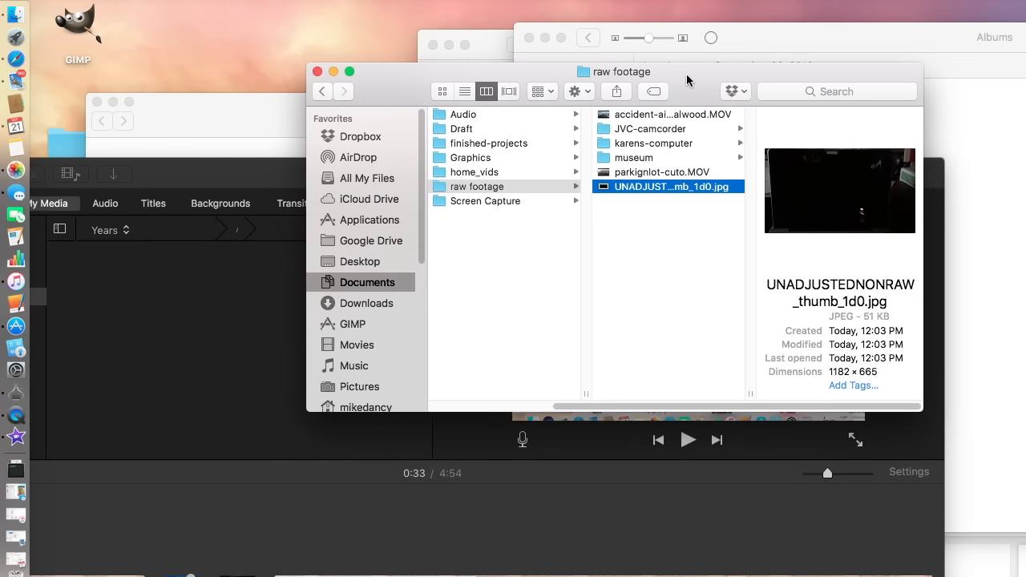
mouse_move(693, 88)
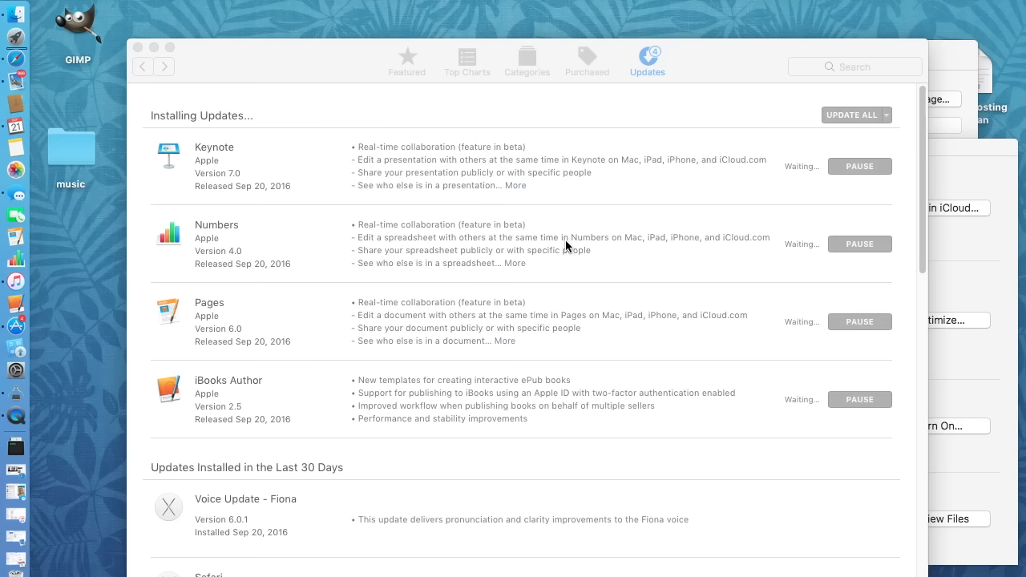
mouse_move(493, 72)
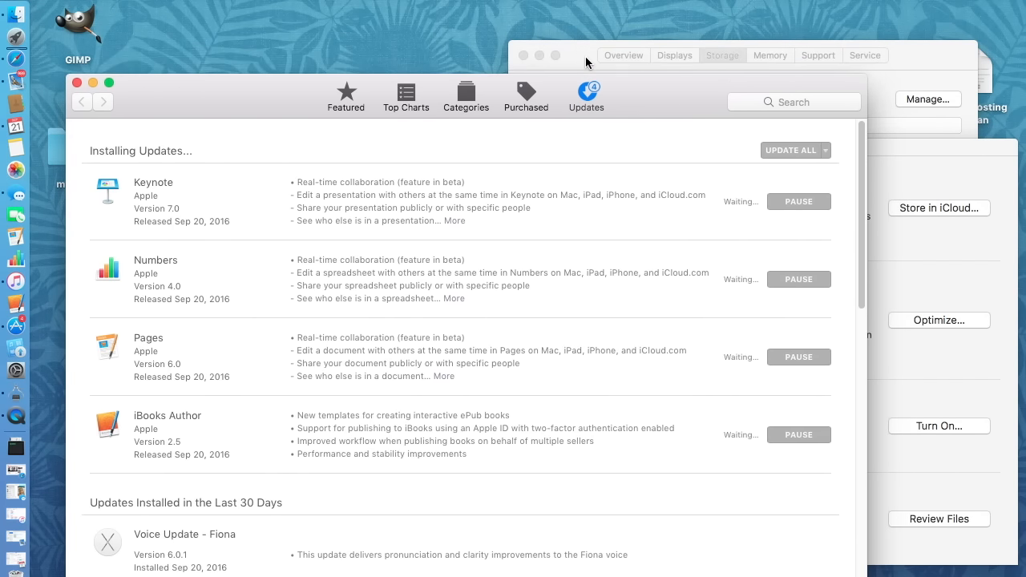
Bring the App Store updates window forward to watch iBooks Author start installing
click(721, 55)
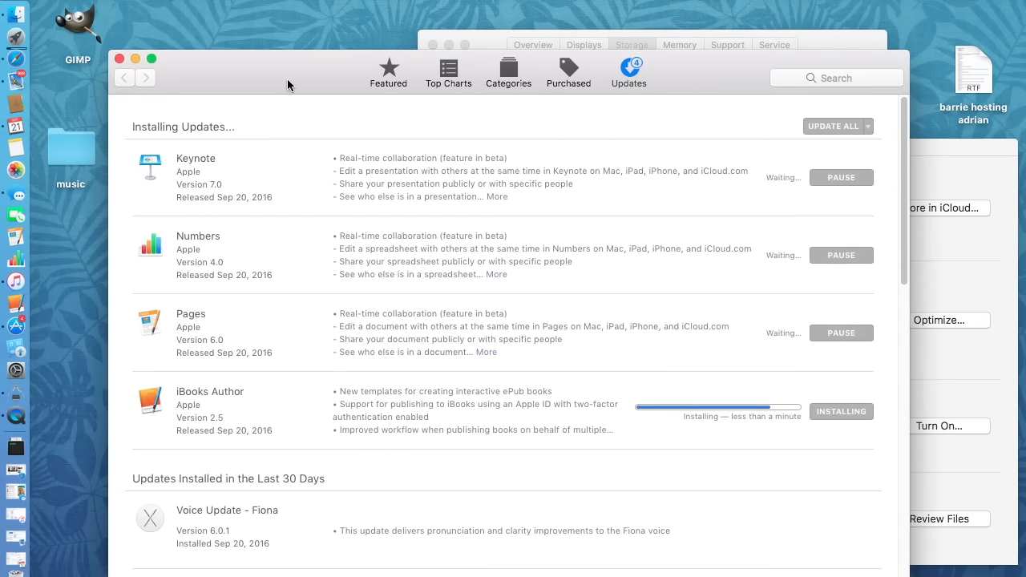
mouse_move(289, 87)
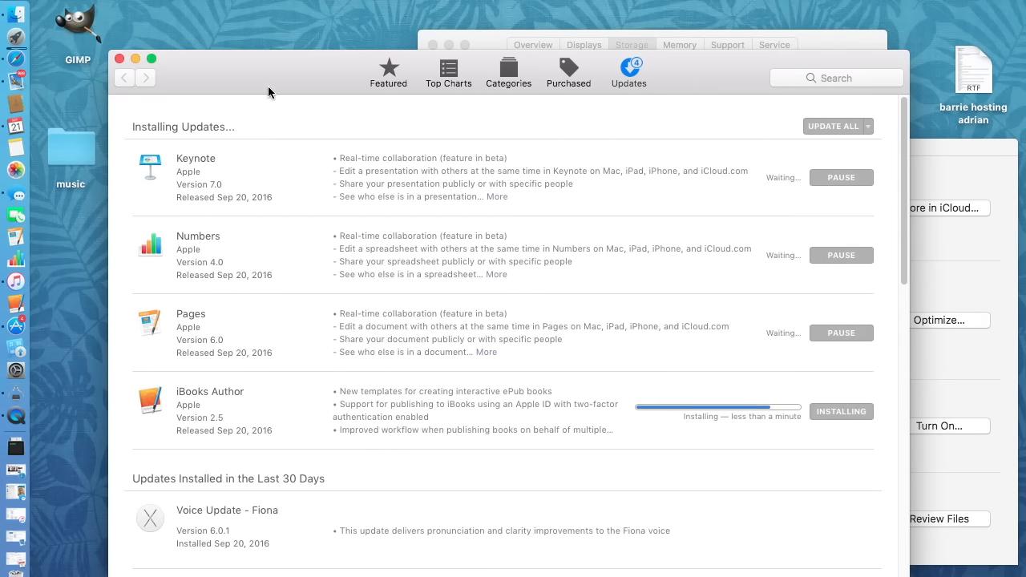